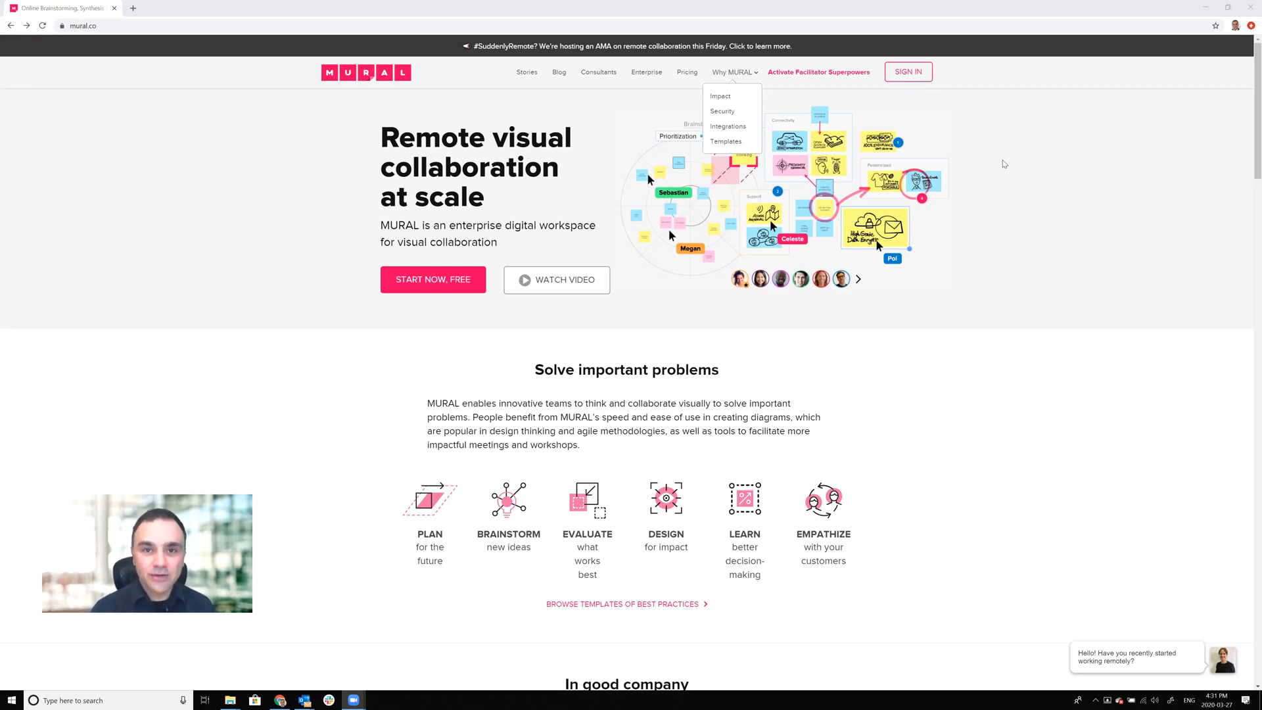
mouse_move(377, 653)
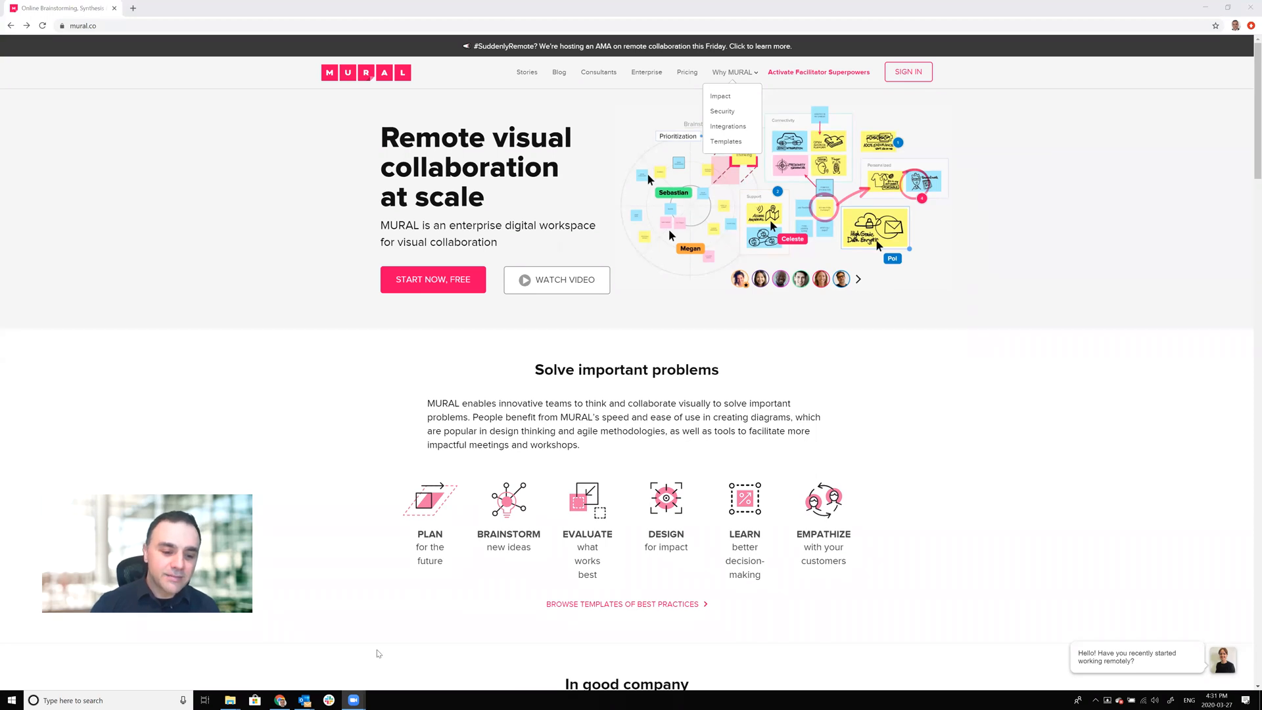
mouse_move(304, 699)
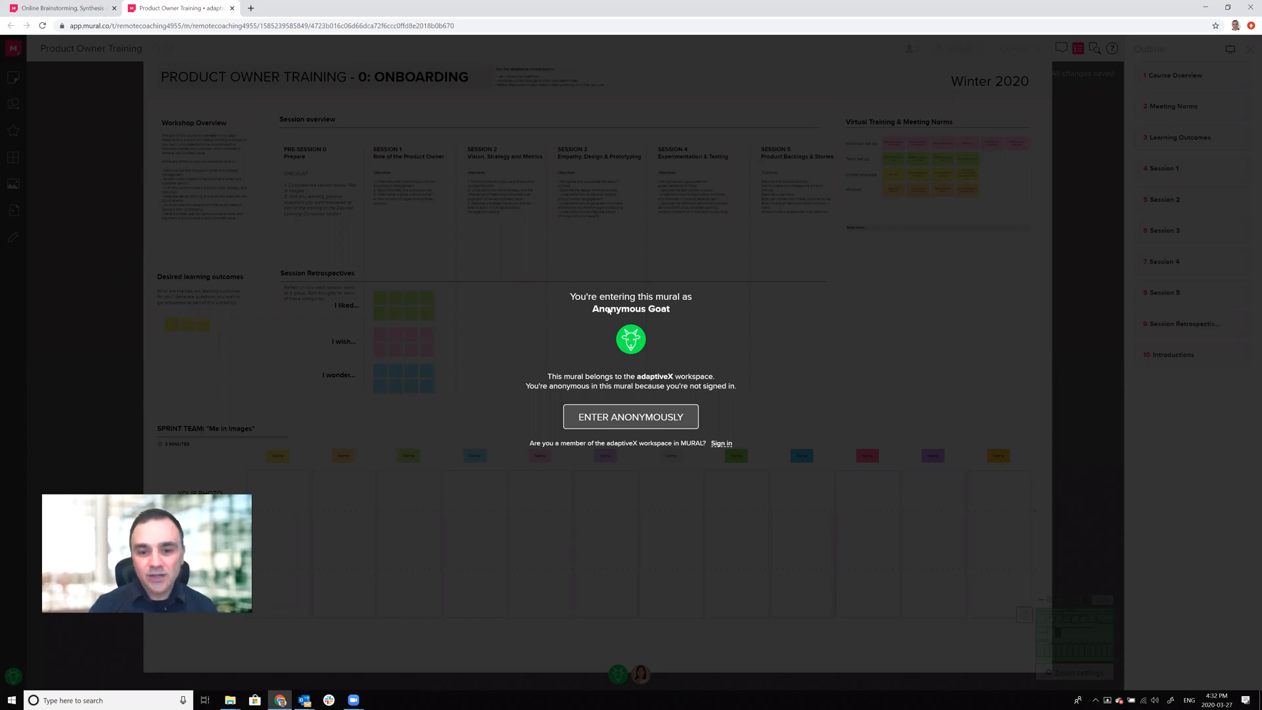
mouse_move(671, 314)
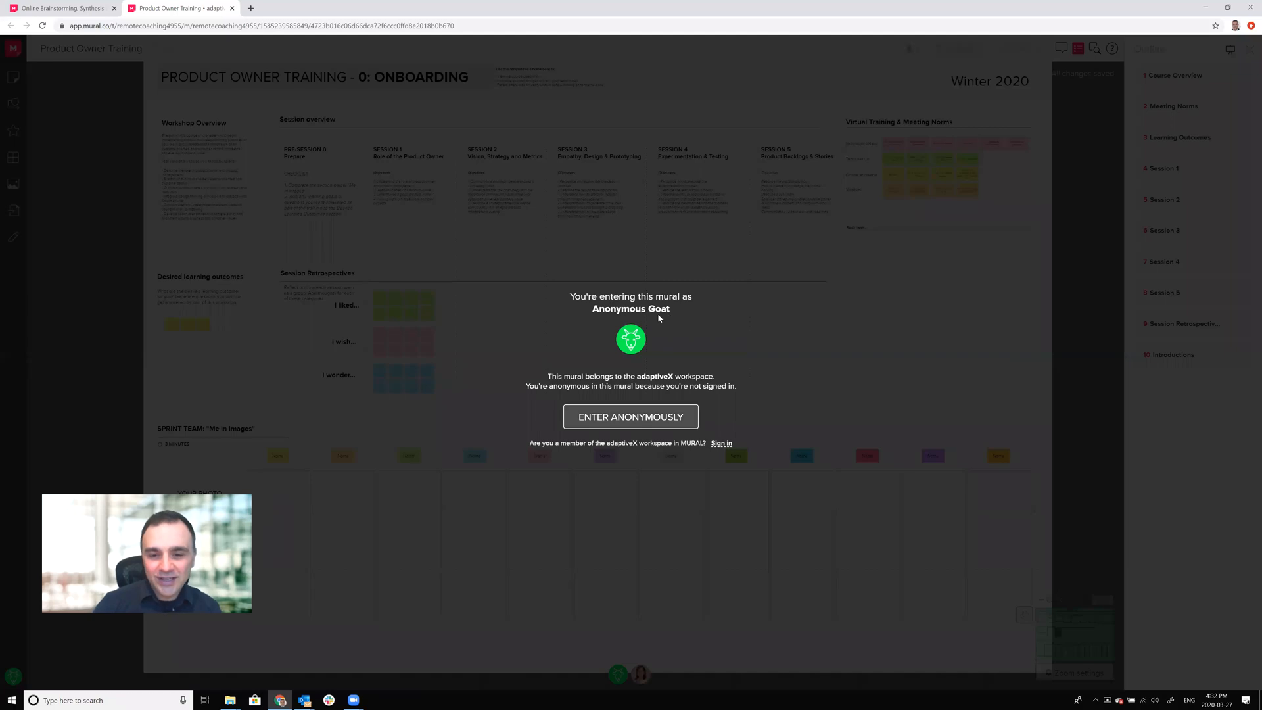
mouse_move(656, 324)
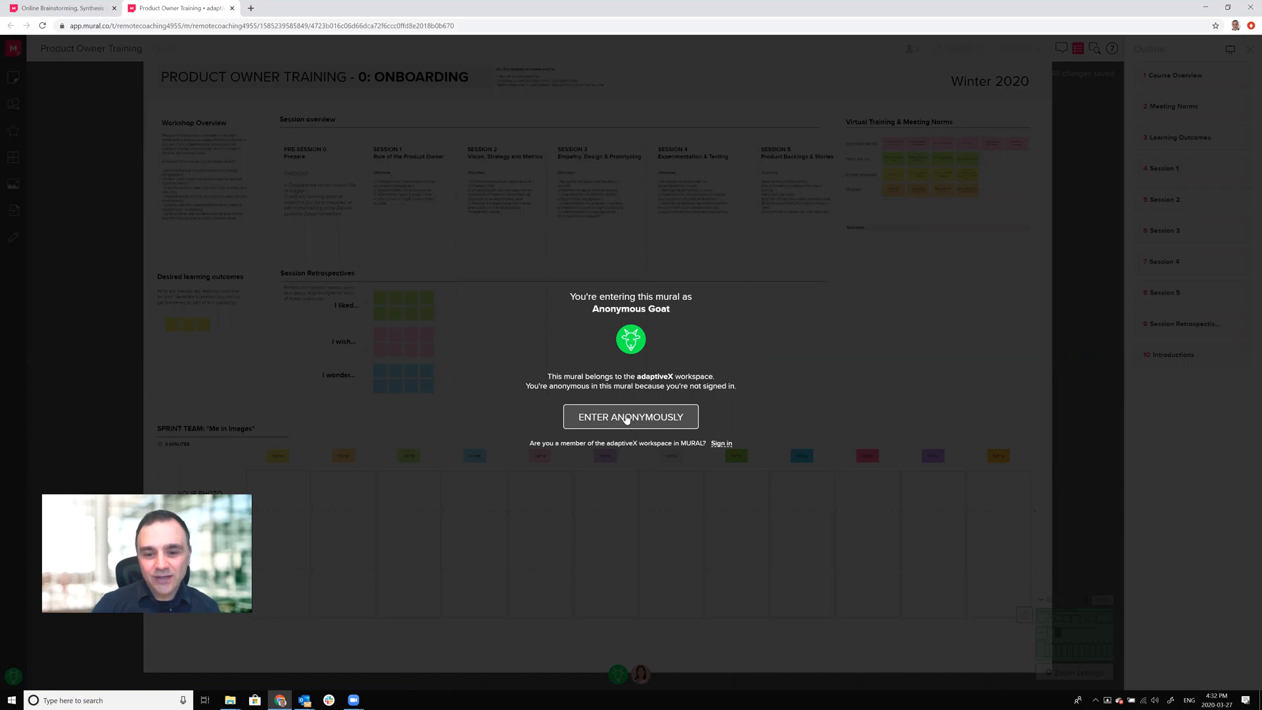
Step: Enter the Product Owner Training board anonymously as Anonymous Goat
left_click(630, 417)
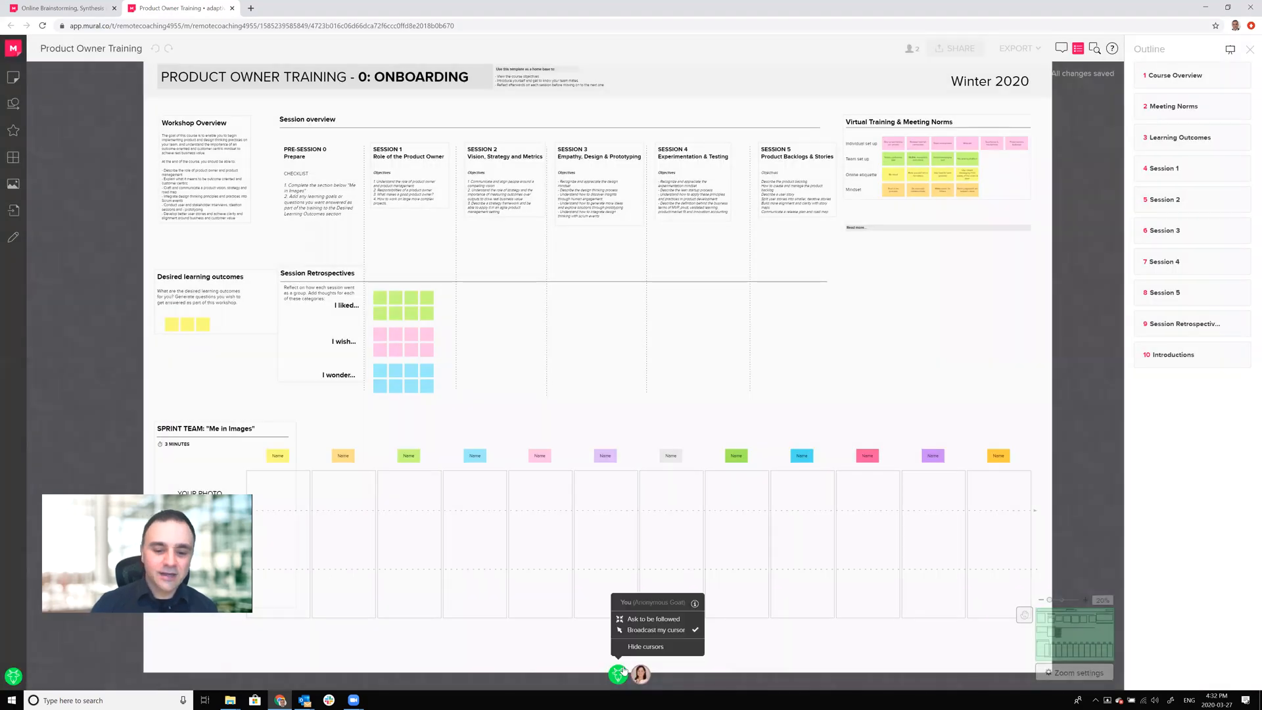
Step: Dismiss the participant avatar popup to leave the onboarding board unobstructed
left_click(541, 392)
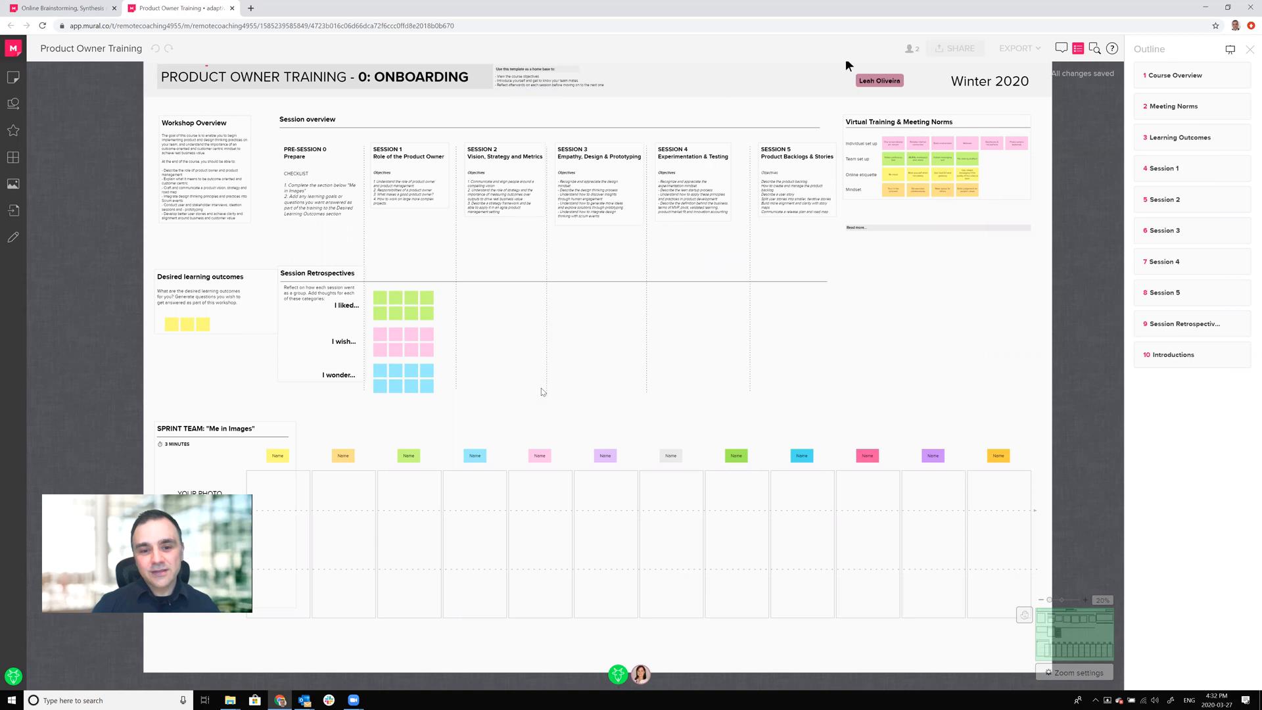
mouse_move(1048, 140)
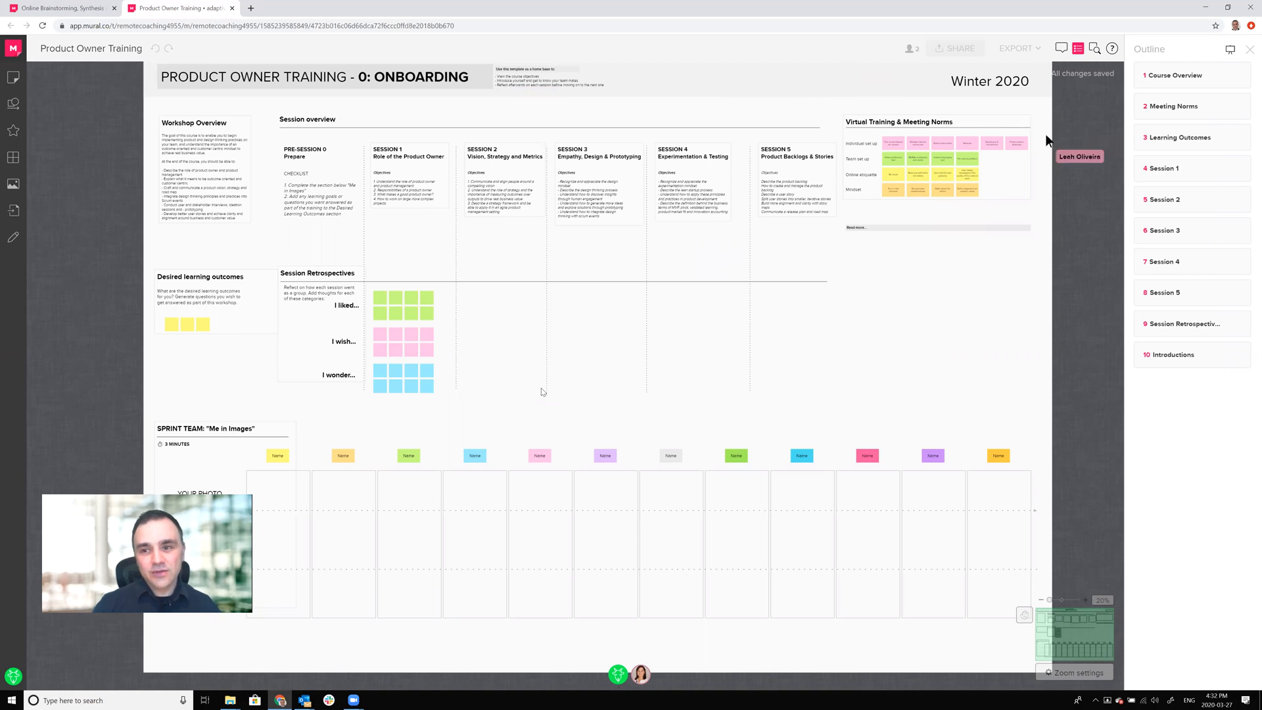
mouse_move(1071, 251)
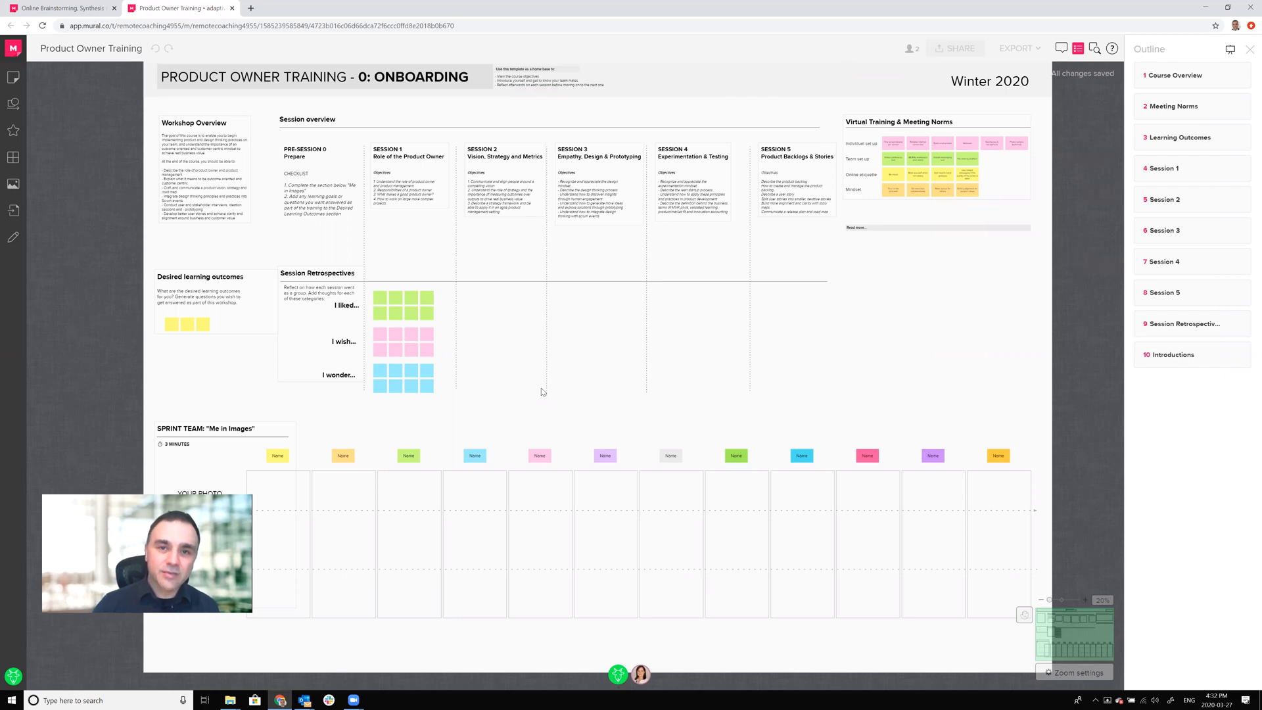
mouse_move(566, 387)
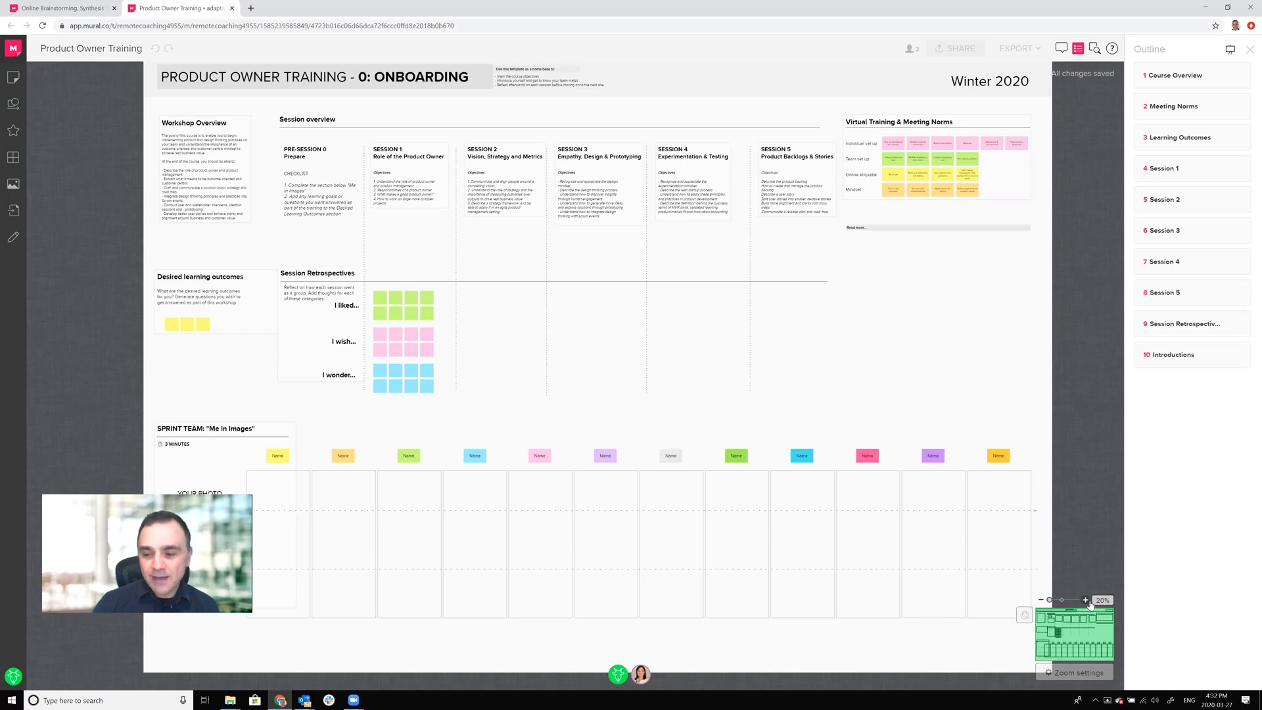
Step: Zoom in and back out to the whole board, then switch to panning
left_click(1085, 600)
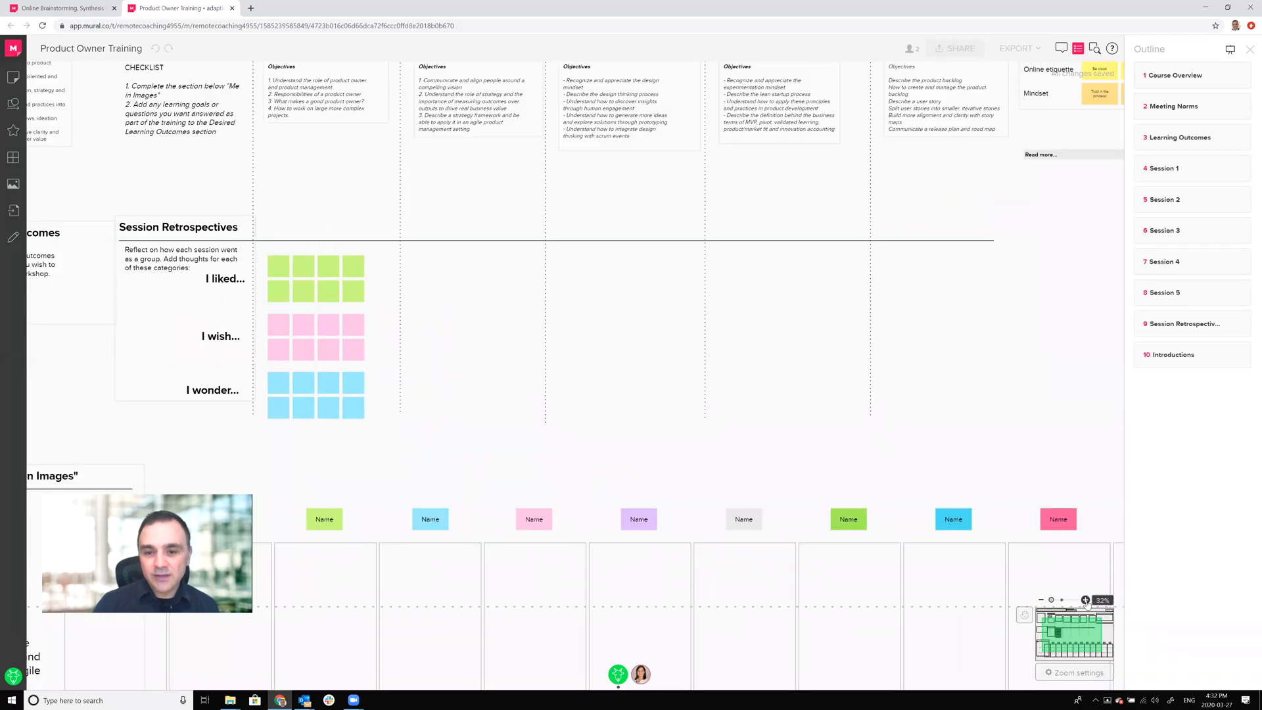
left_click(1063, 599)
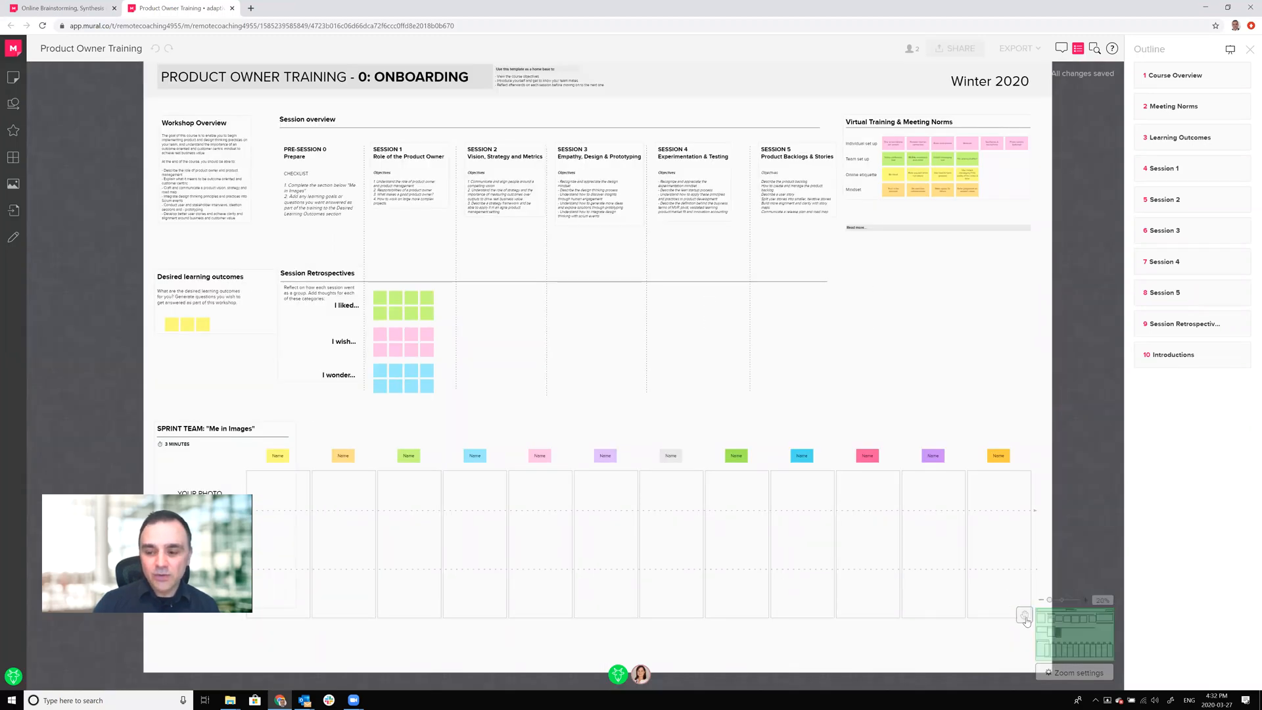
mouse_move(1026, 615)
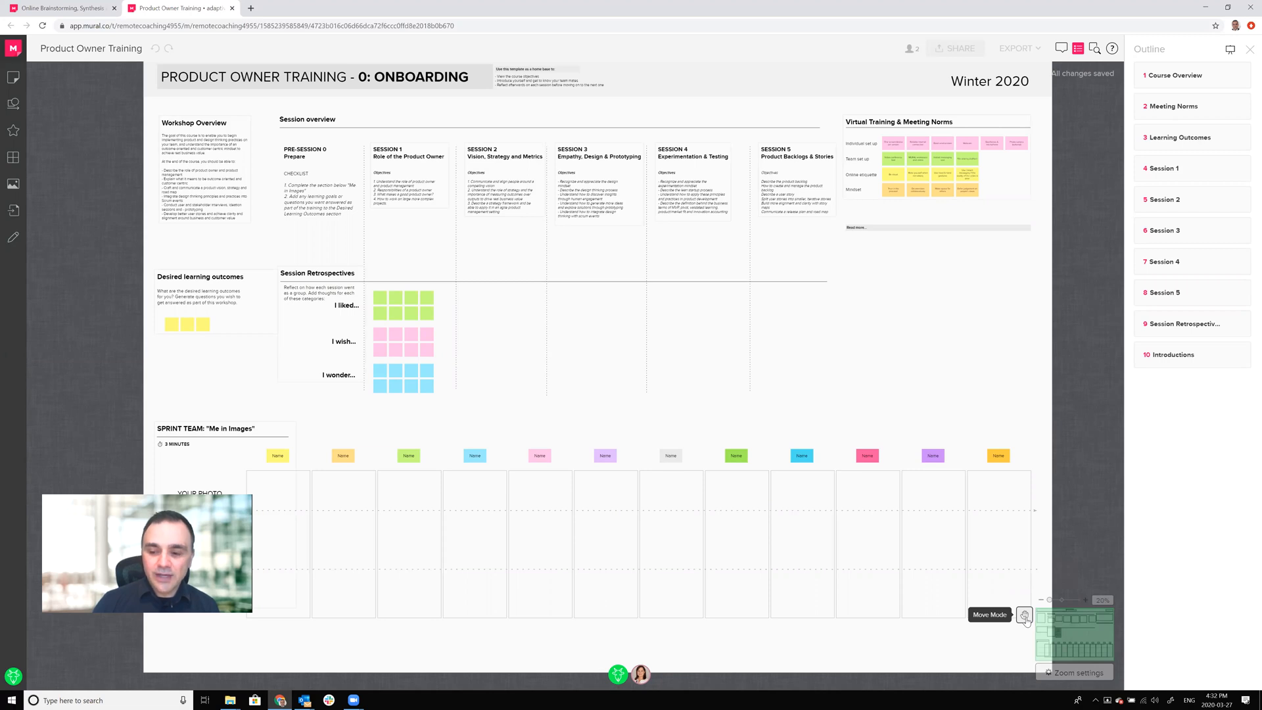
left_click(1024, 616)
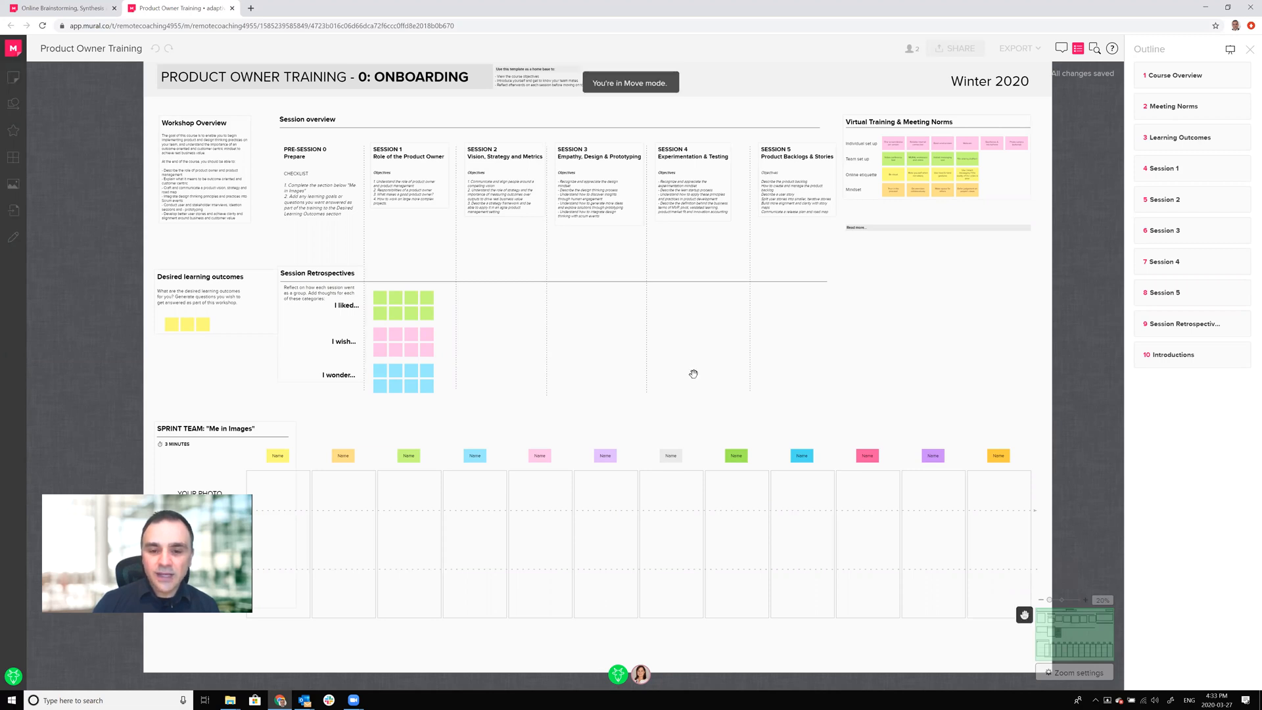
mouse_move(594, 255)
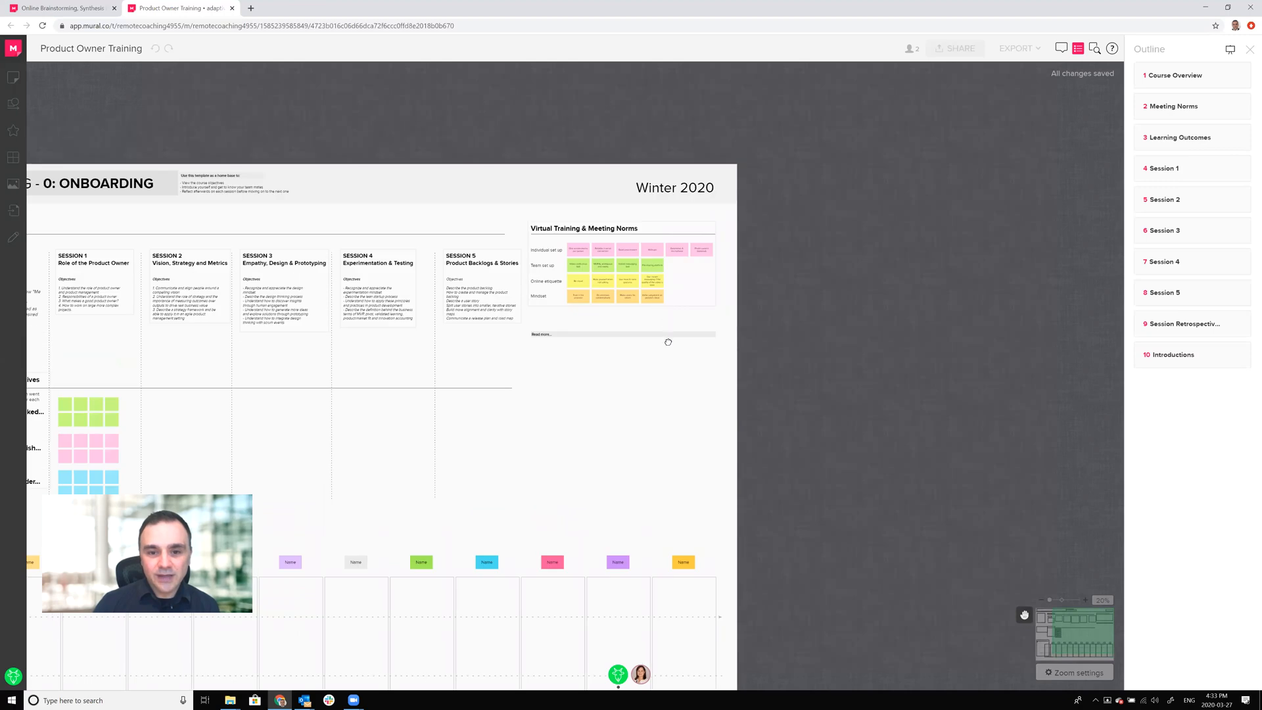
Step: Zoom in on the Virtual Training & Meeting Norms section and scroll through it
left_click(1085, 599)
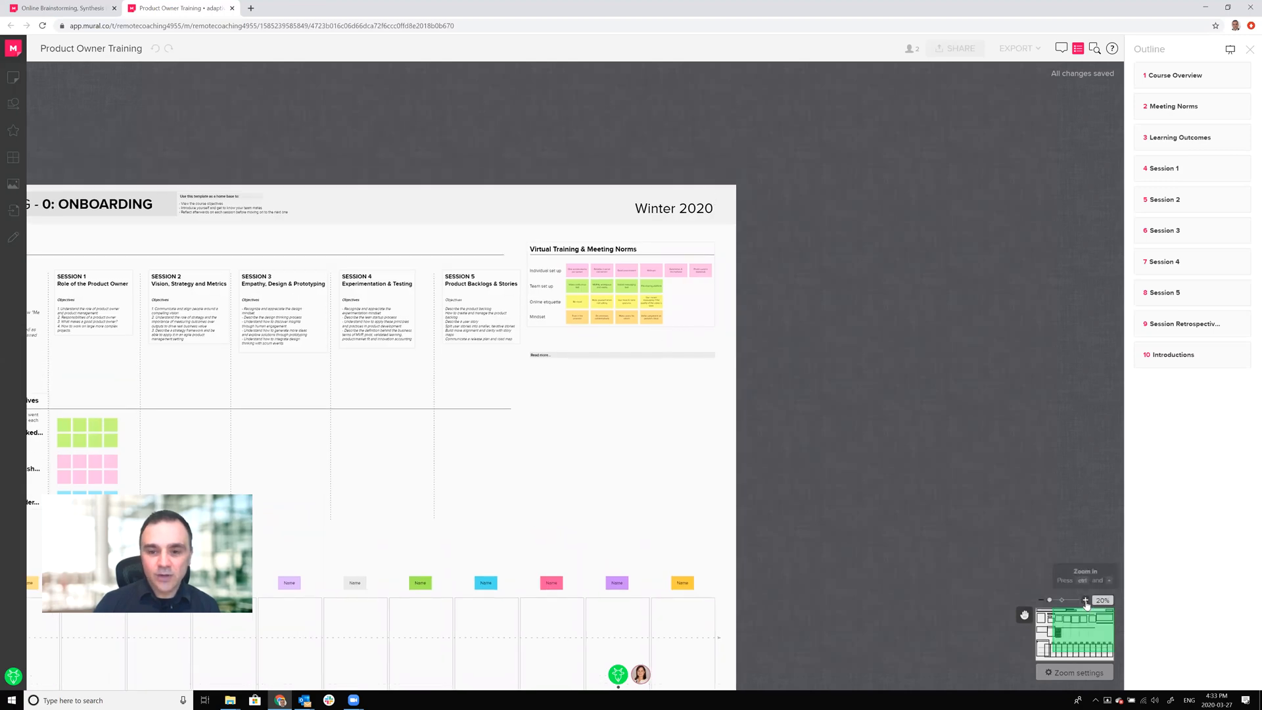
left_click(1084, 600)
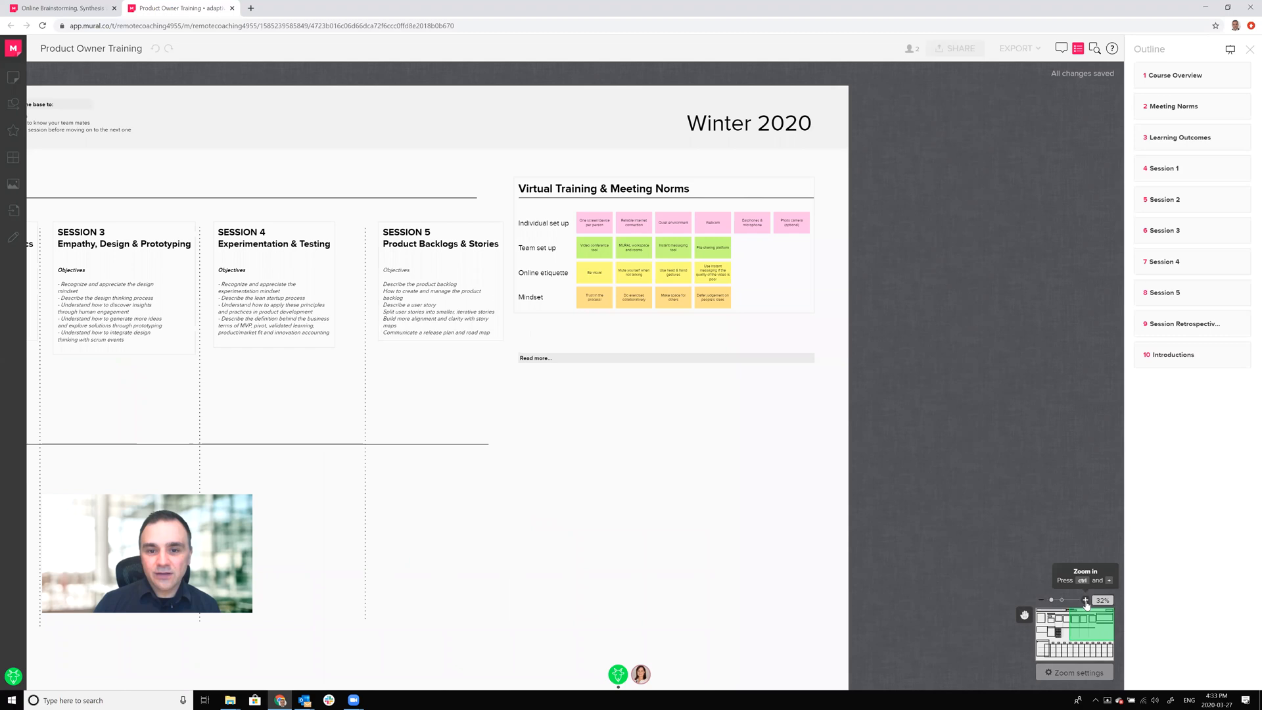
left_click(1085, 599)
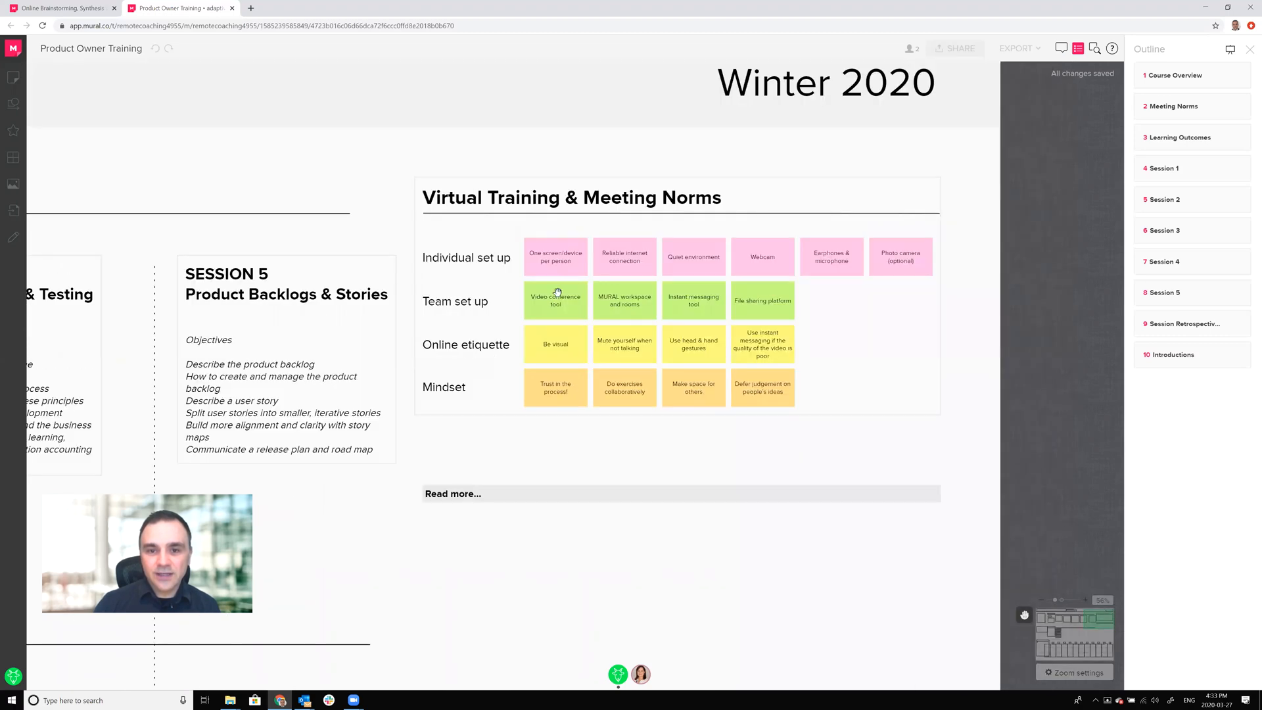
mouse_move(497, 301)
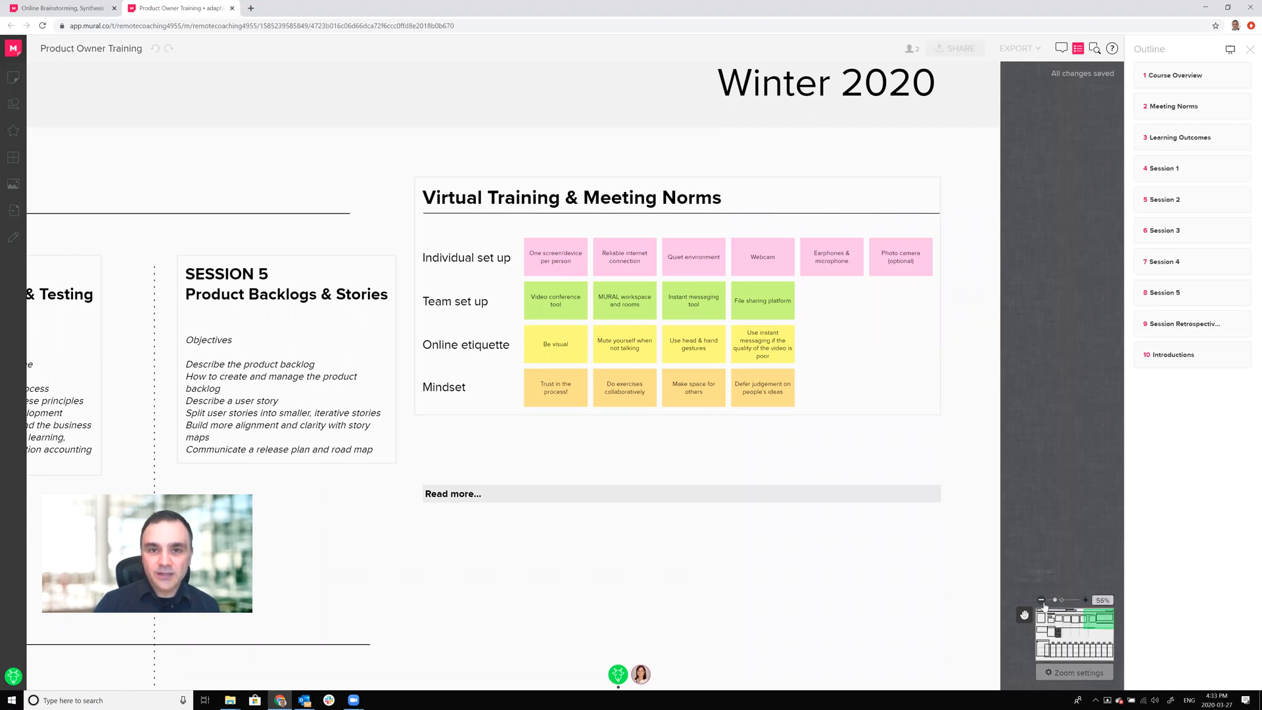
scroll("down", 3)
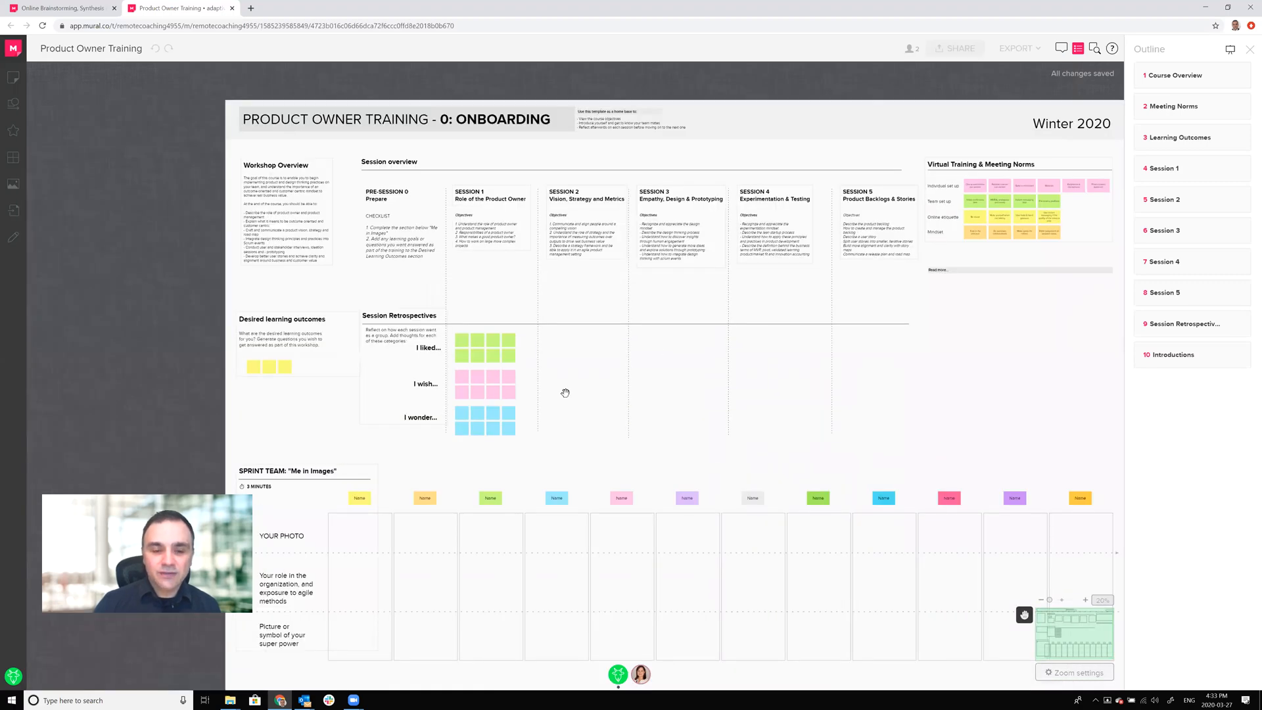
scroll("up", 3)
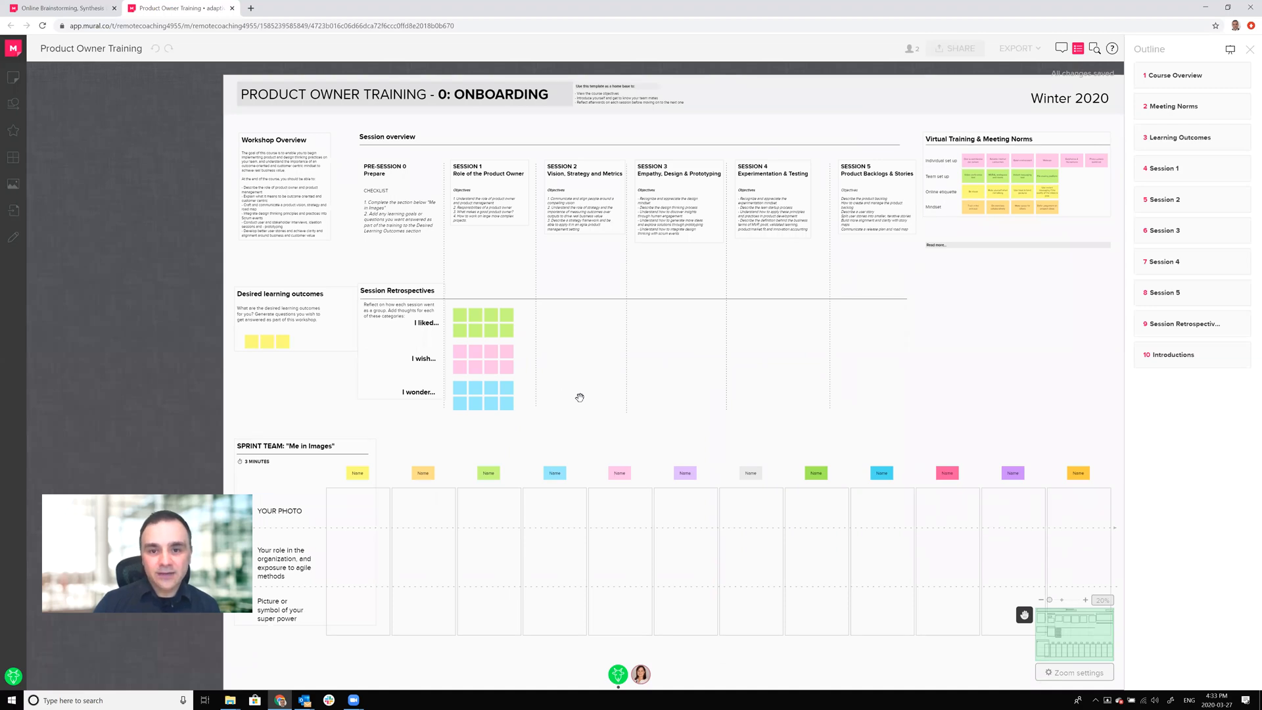
mouse_move(995, 585)
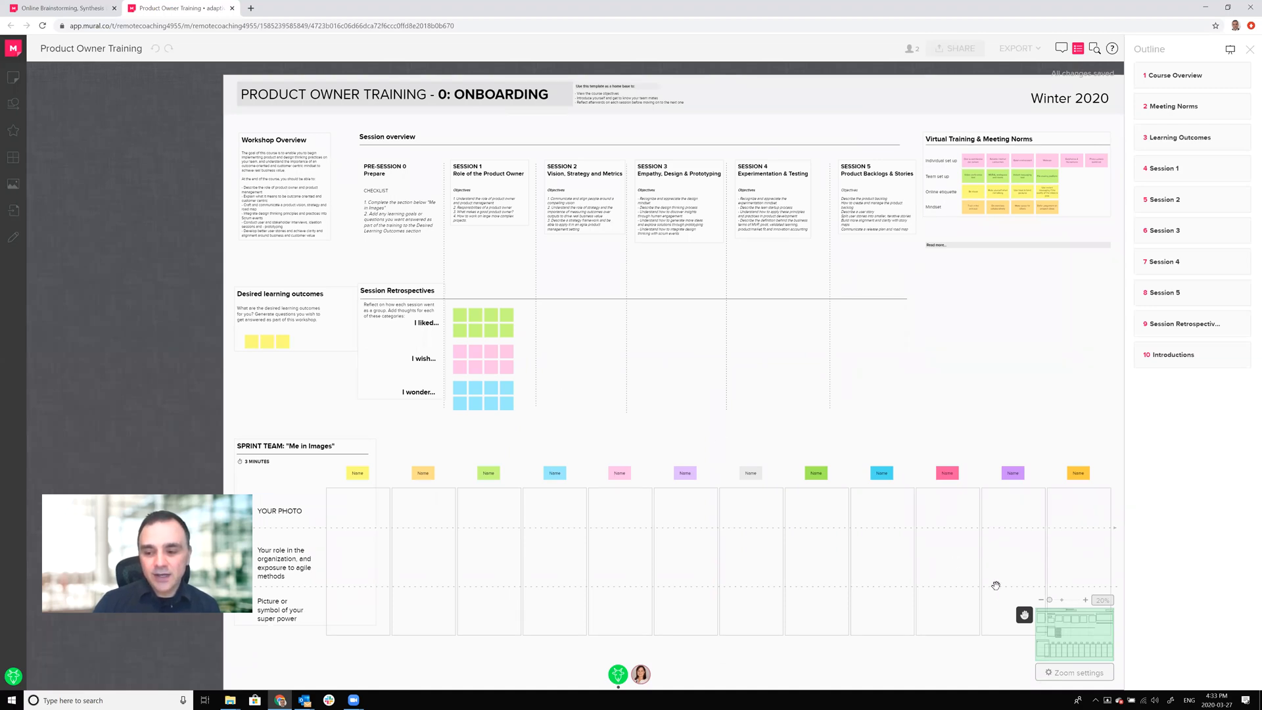
mouse_move(657, 374)
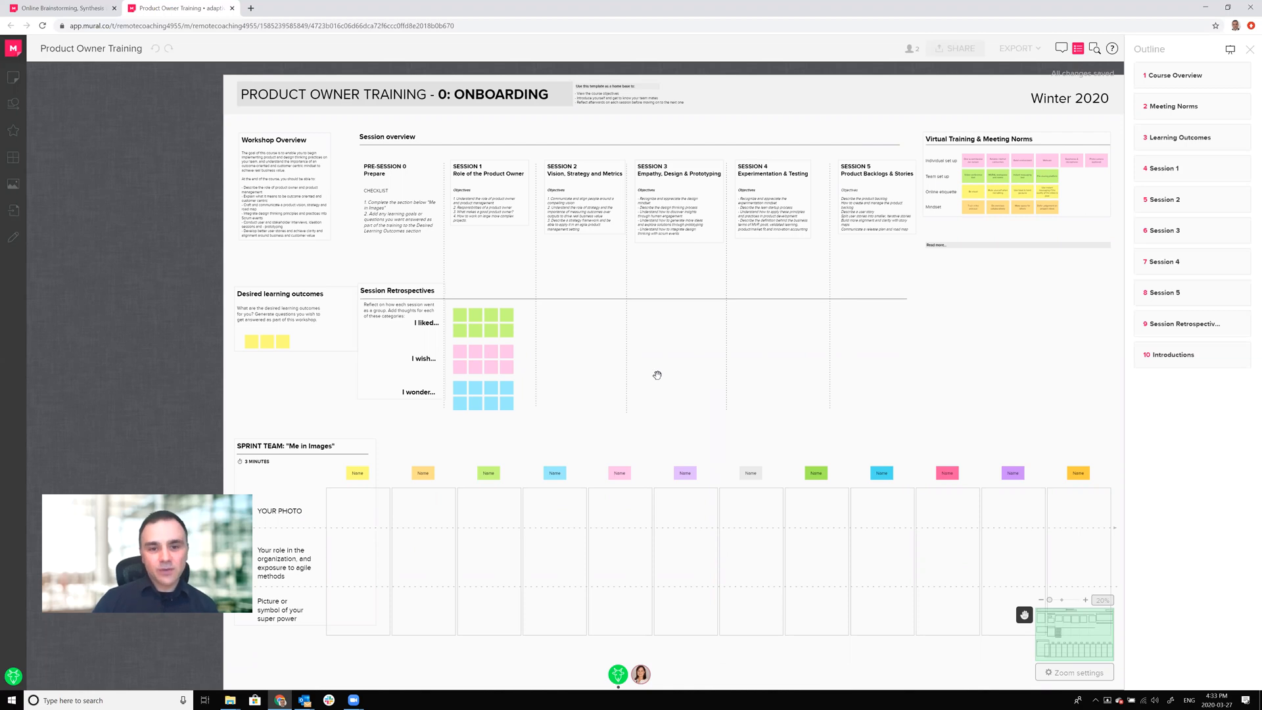
mouse_move(659, 386)
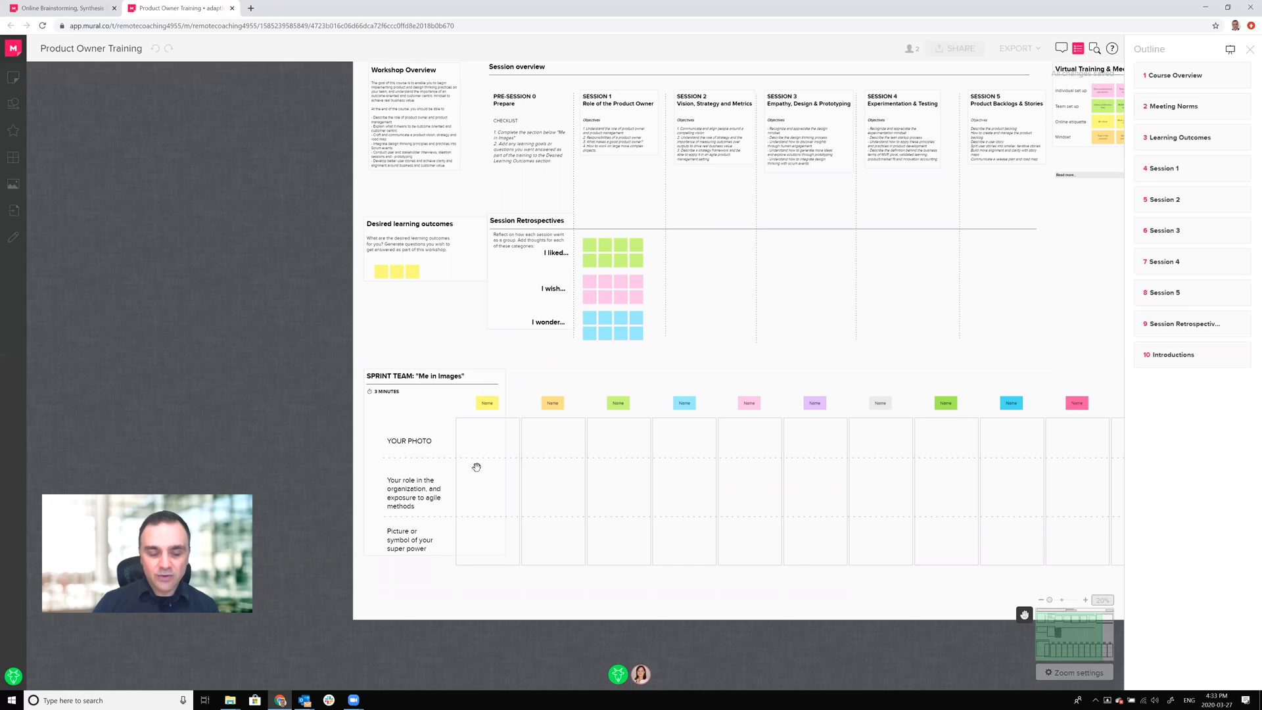
mouse_move(539, 489)
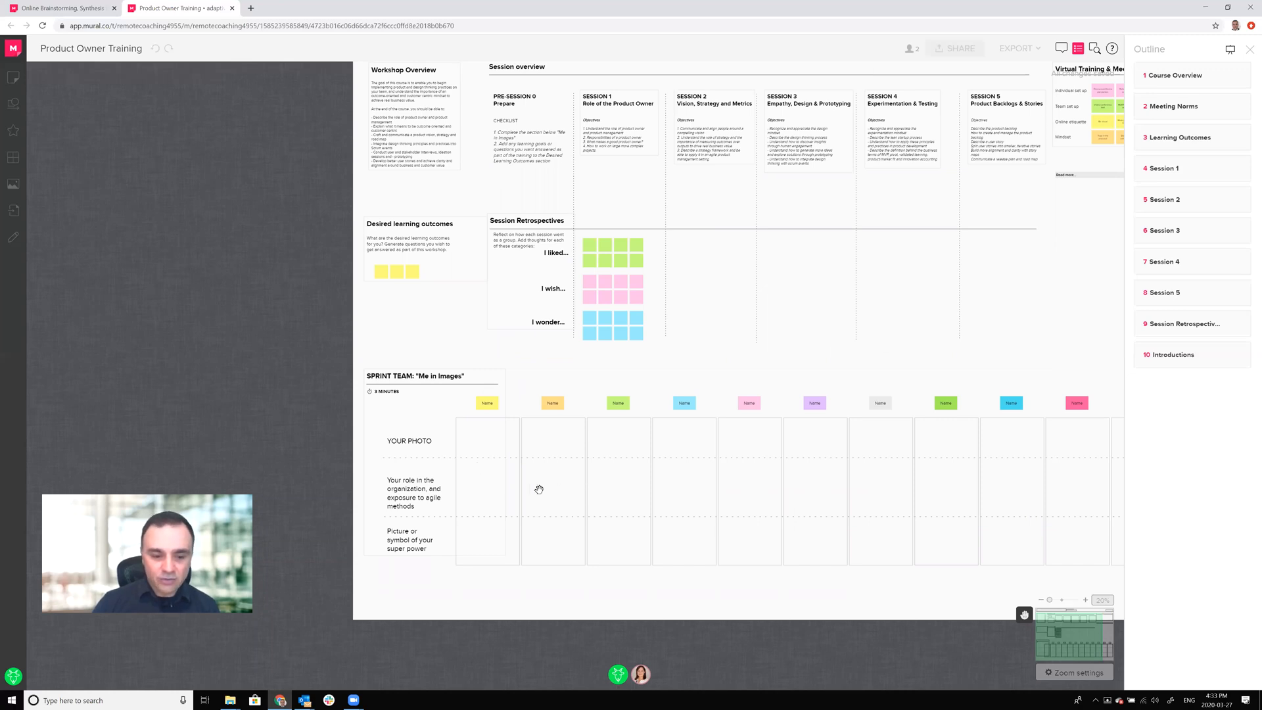
mouse_move(553, 458)
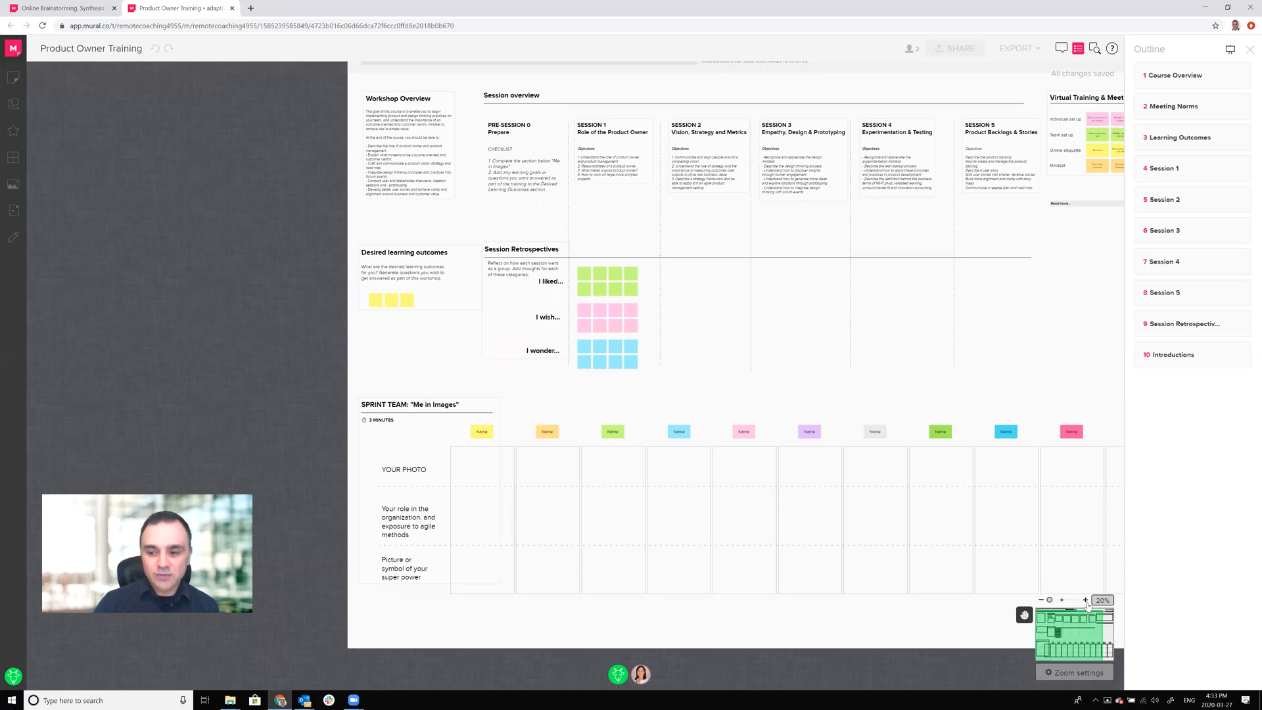
Step: Zoom into the Sprint Team 'Me in Images' grid and turn off Move Mode to enable editing
left_click(1085, 599)
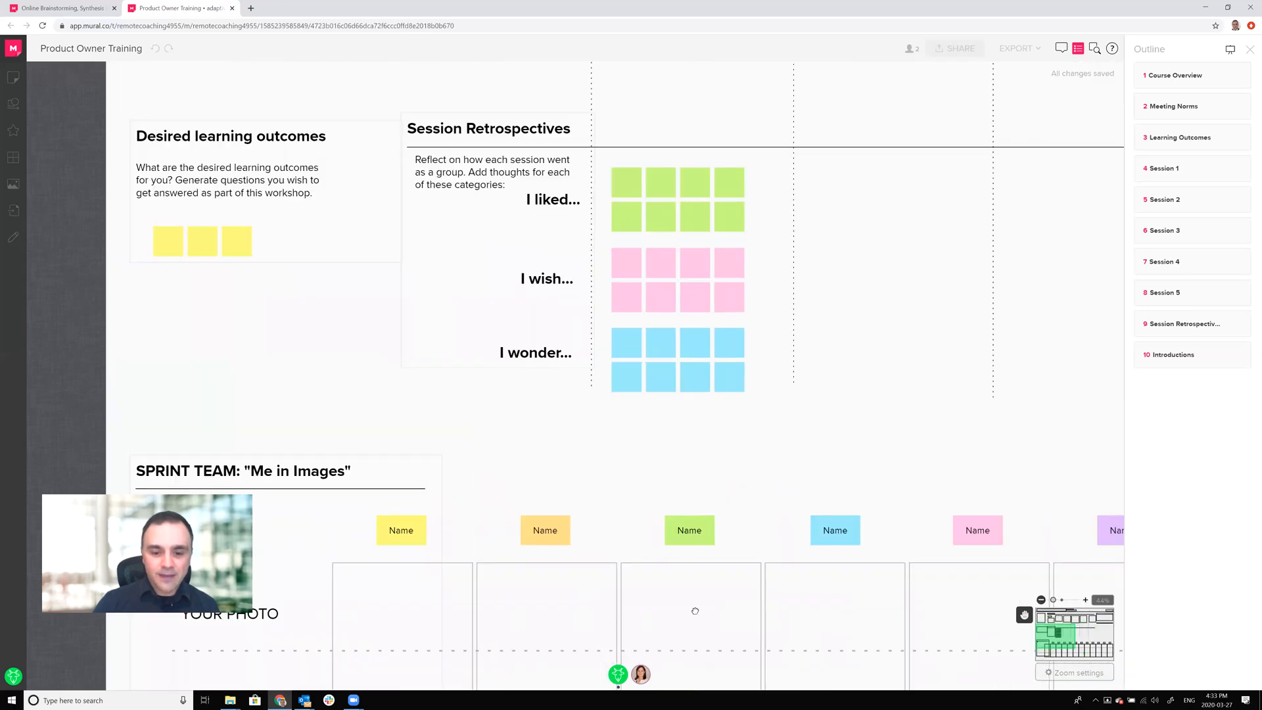
scroll("down", 3)
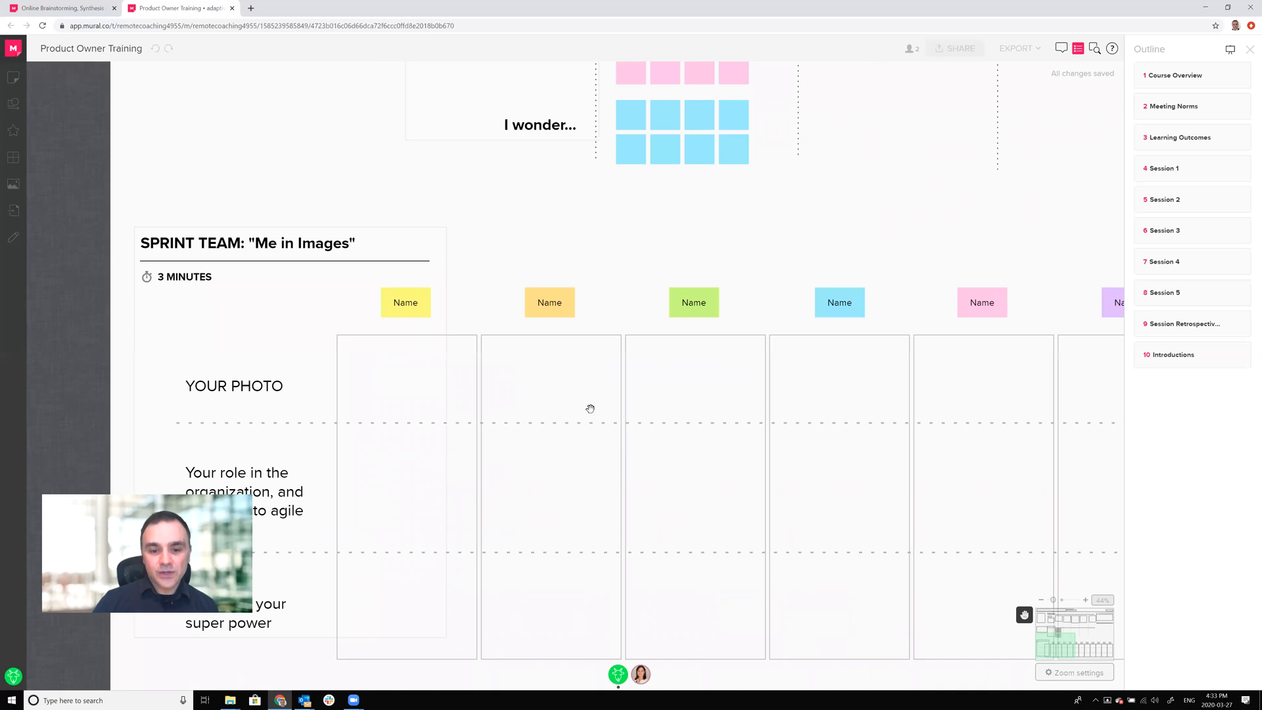
mouse_move(1024, 615)
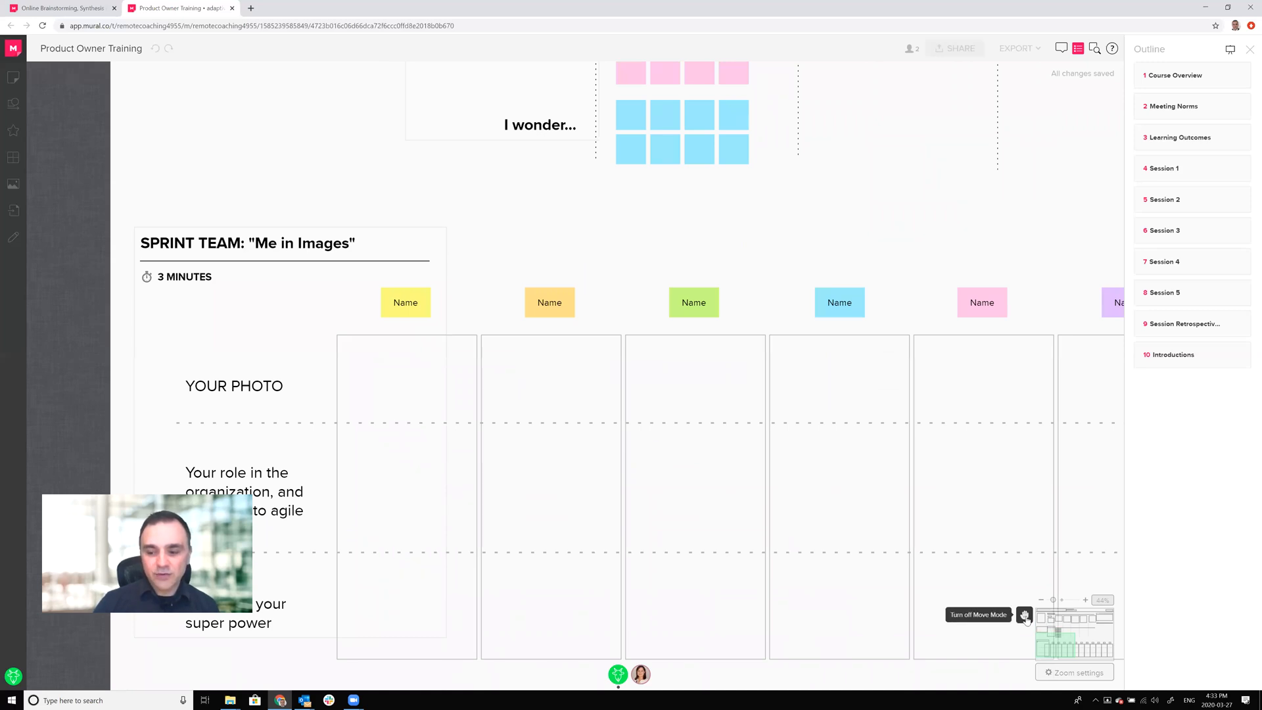
left_click(1024, 616)
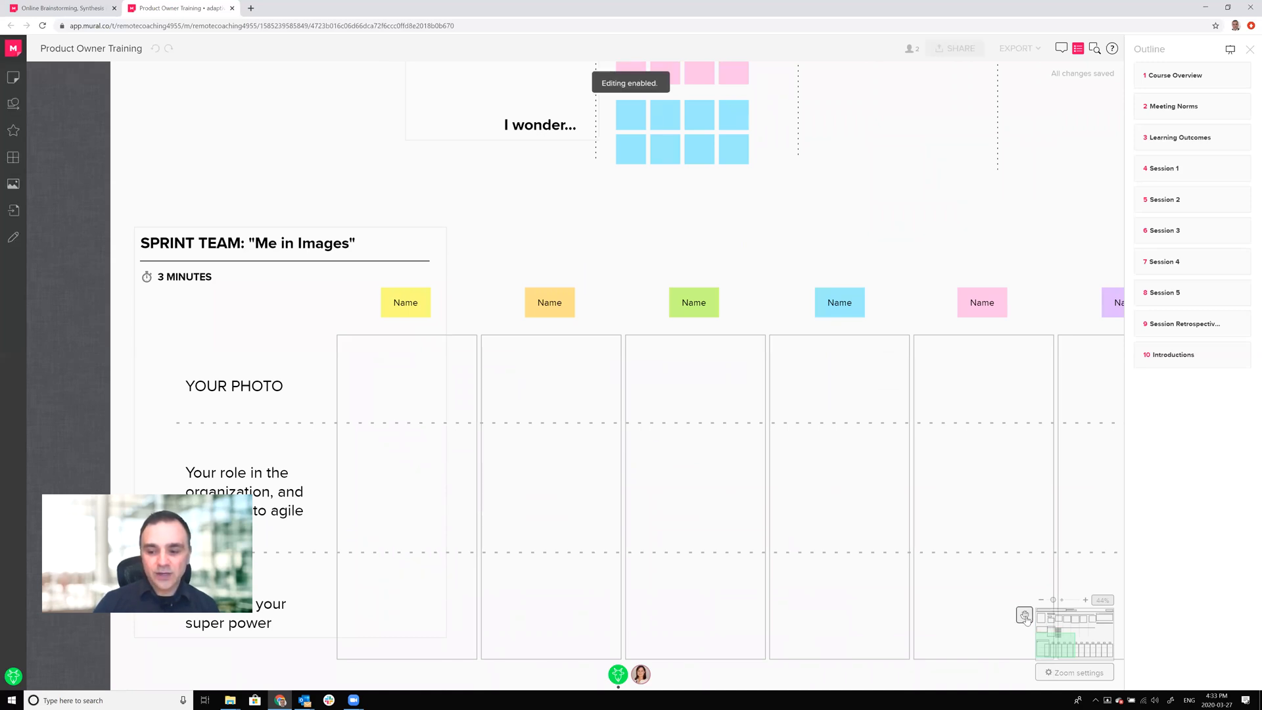
mouse_move(540, 400)
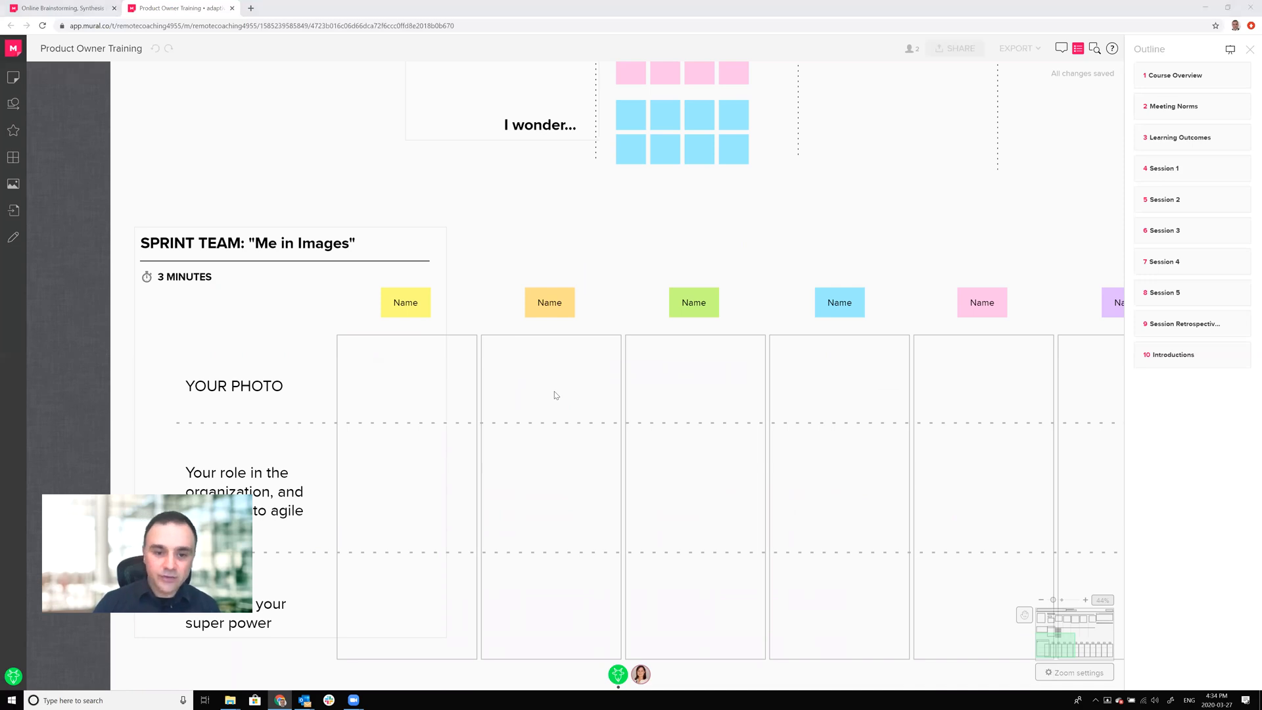
Step: Upload the portrait photo from Documents and place it in the YOUR PHOTO cell
left_click(229, 699)
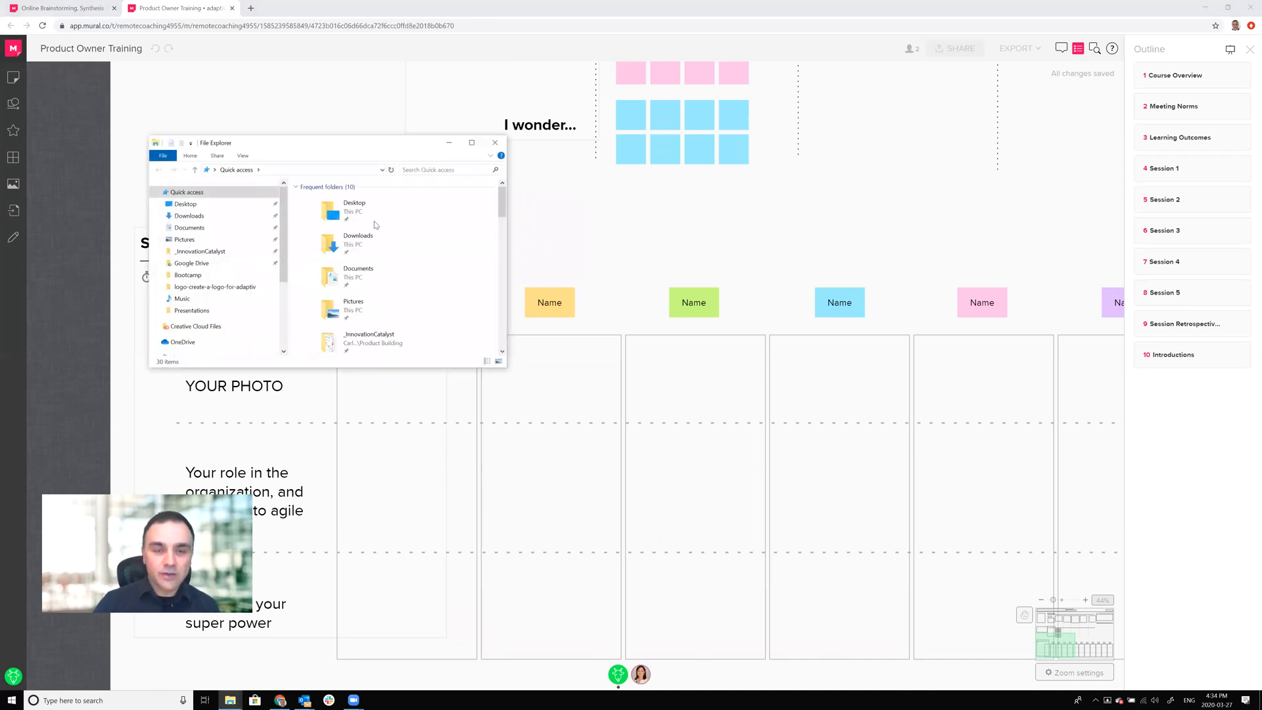
left_click(189, 227)
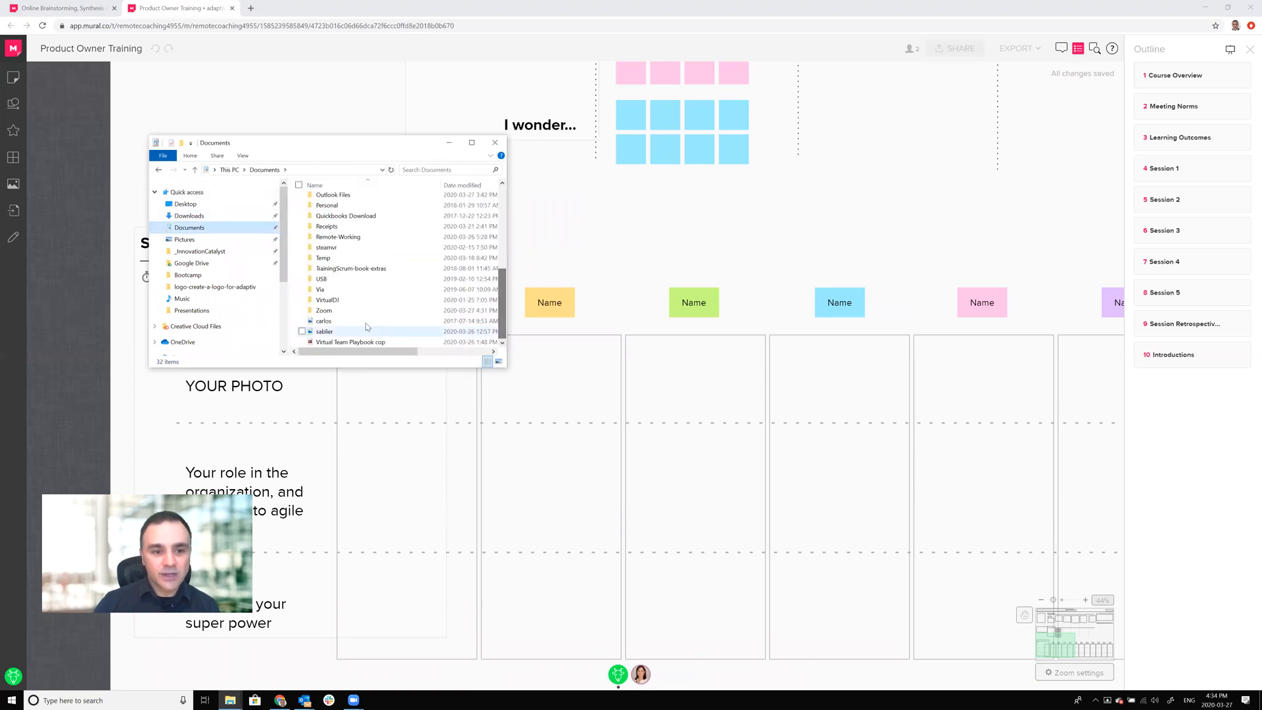
left_click(323, 320)
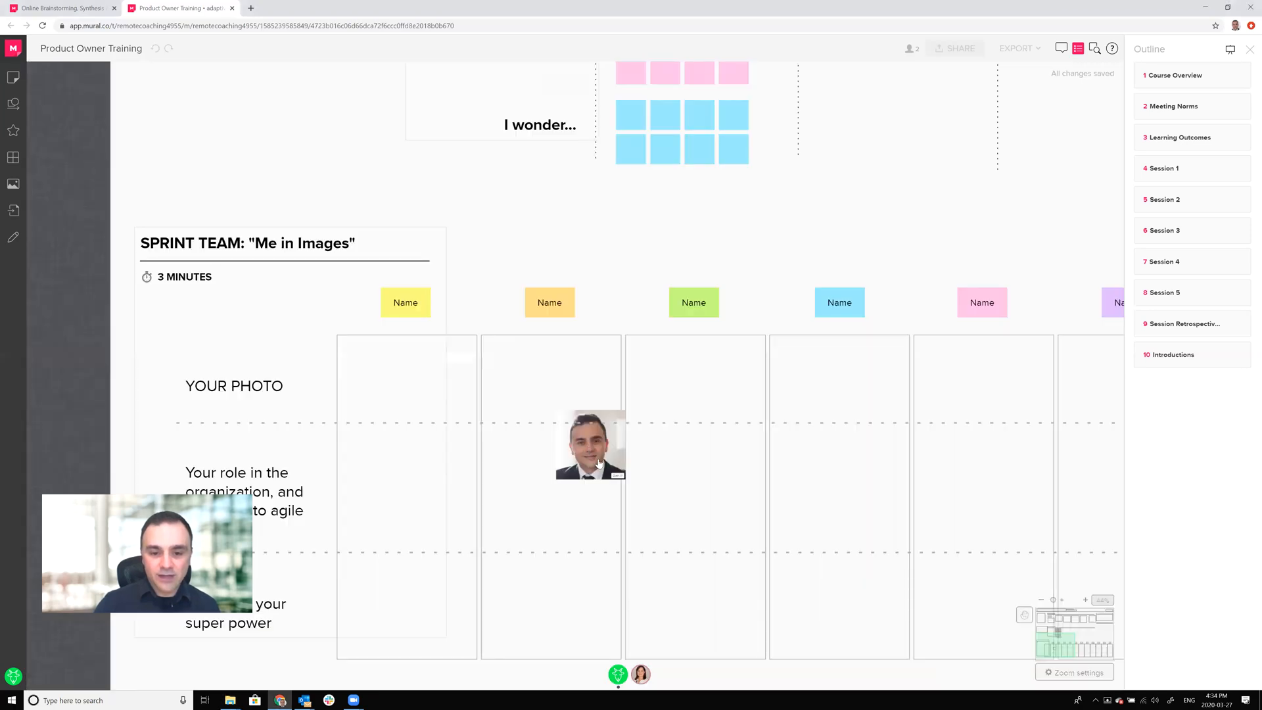
left_click(591, 446)
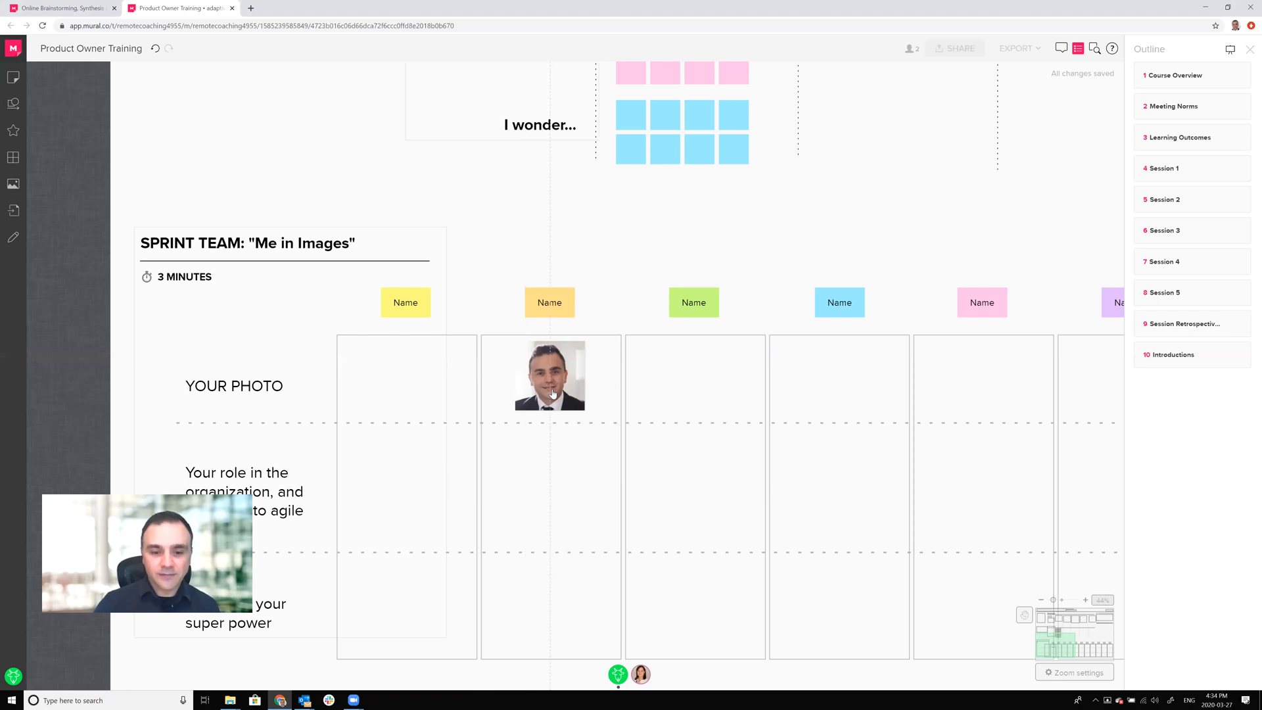
left_click(550, 375)
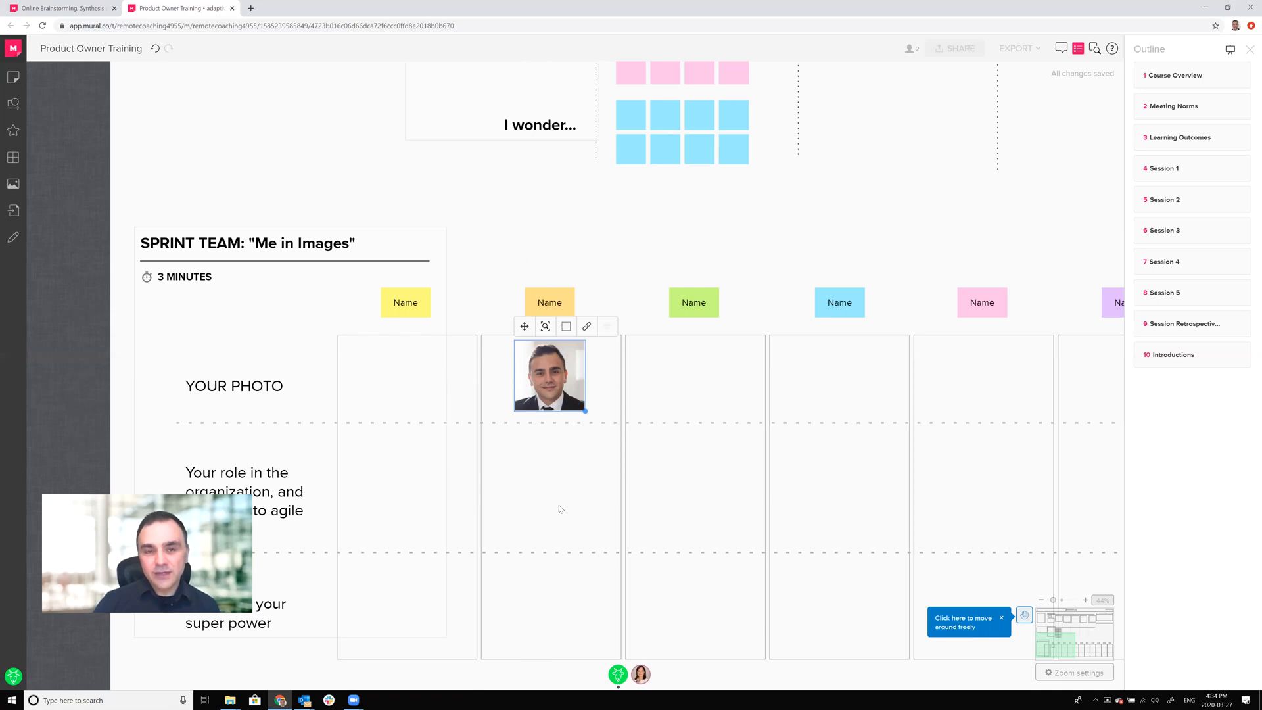
mouse_move(576, 485)
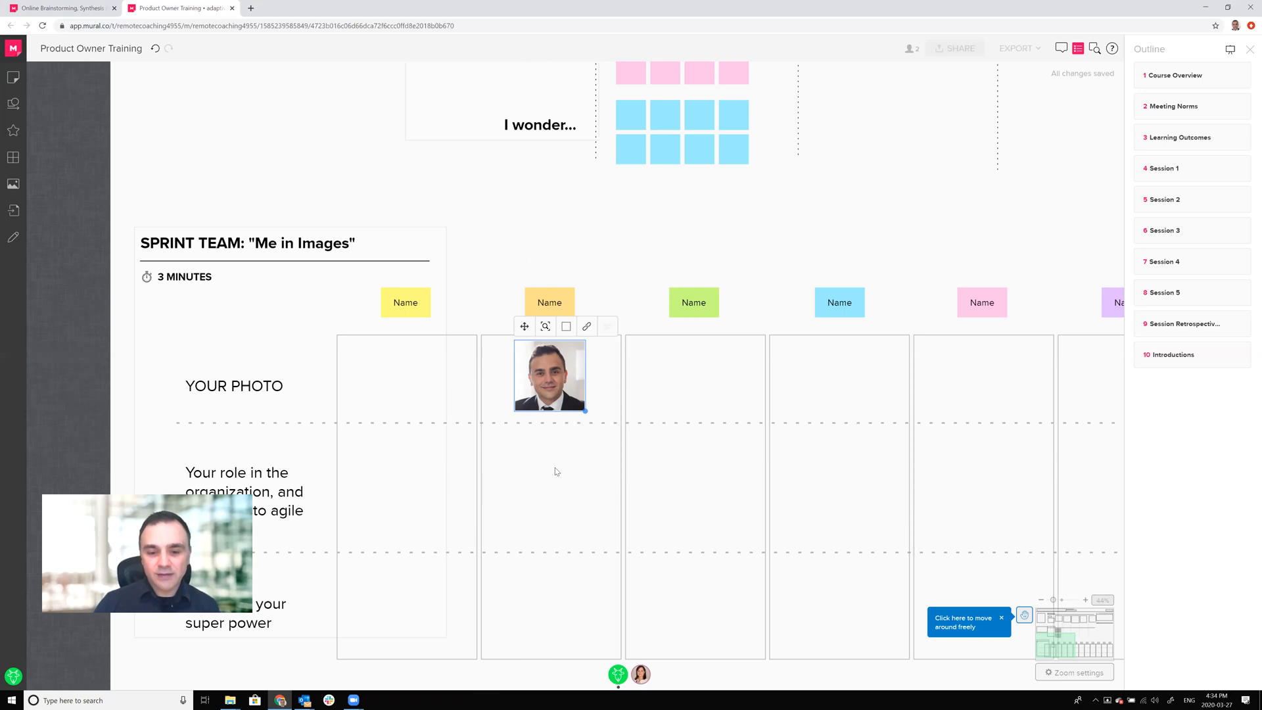
Step: Add a sticky note 'My role in the organization is agile coach' in the role row and resize it
left_click(554, 468)
type("My role in the organization is agile coach")
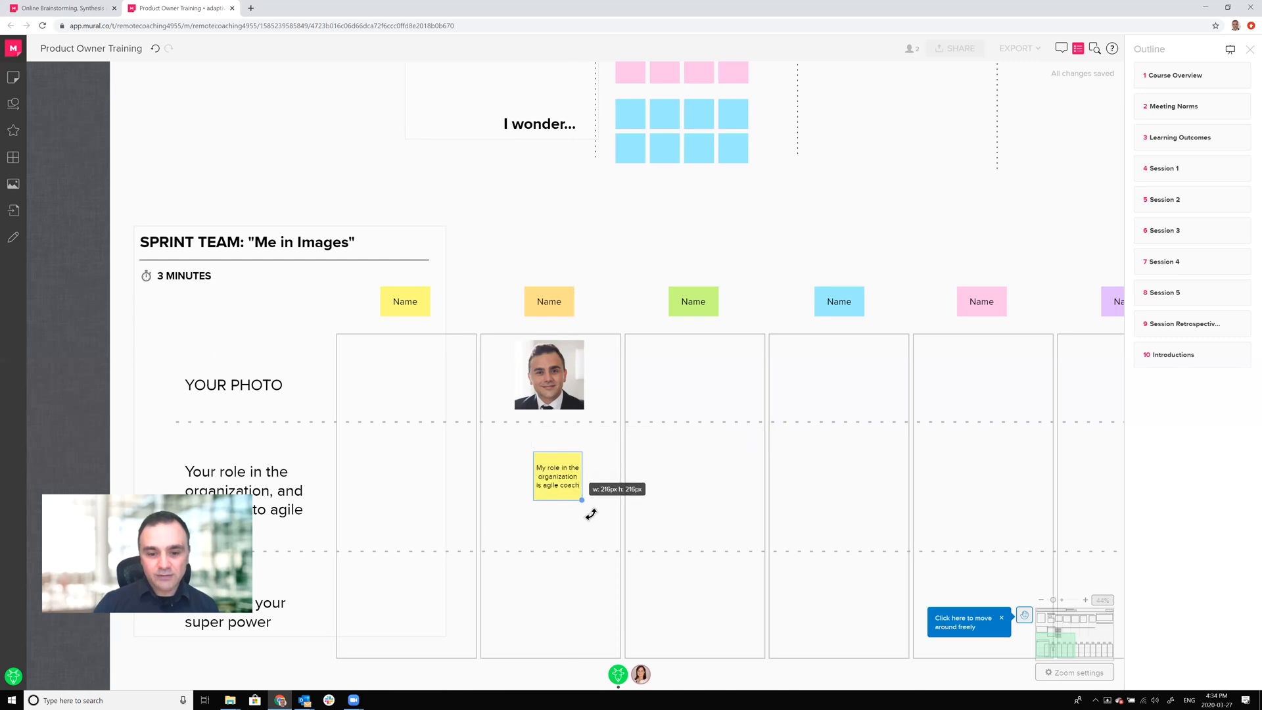
left_click(557, 476)
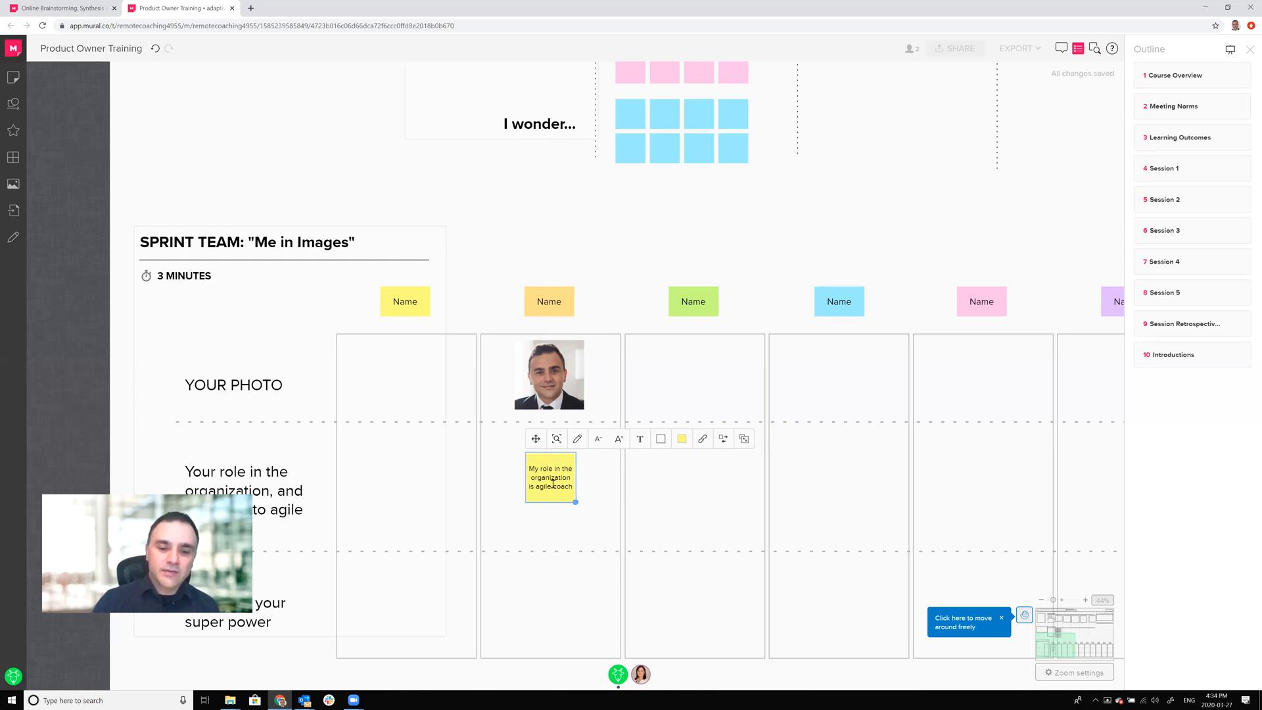
mouse_move(535, 439)
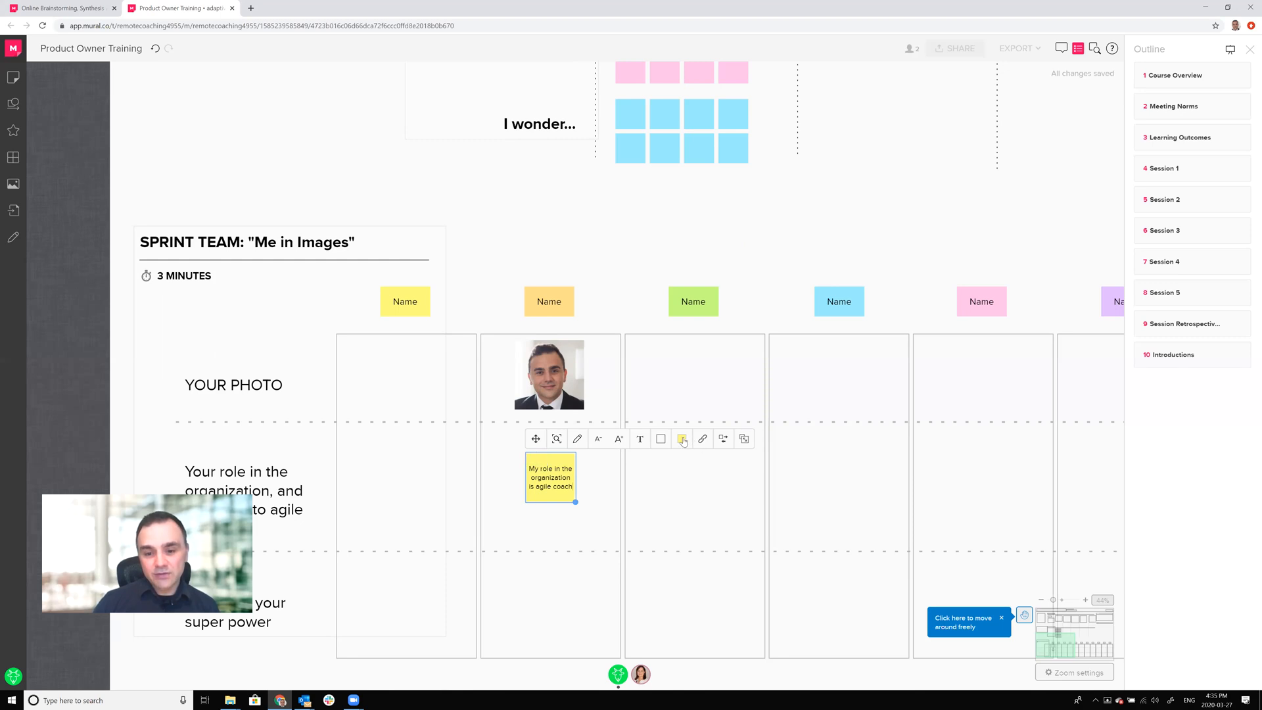
Step: Colour the sticky note orange and finish editing it
left_click(682, 439)
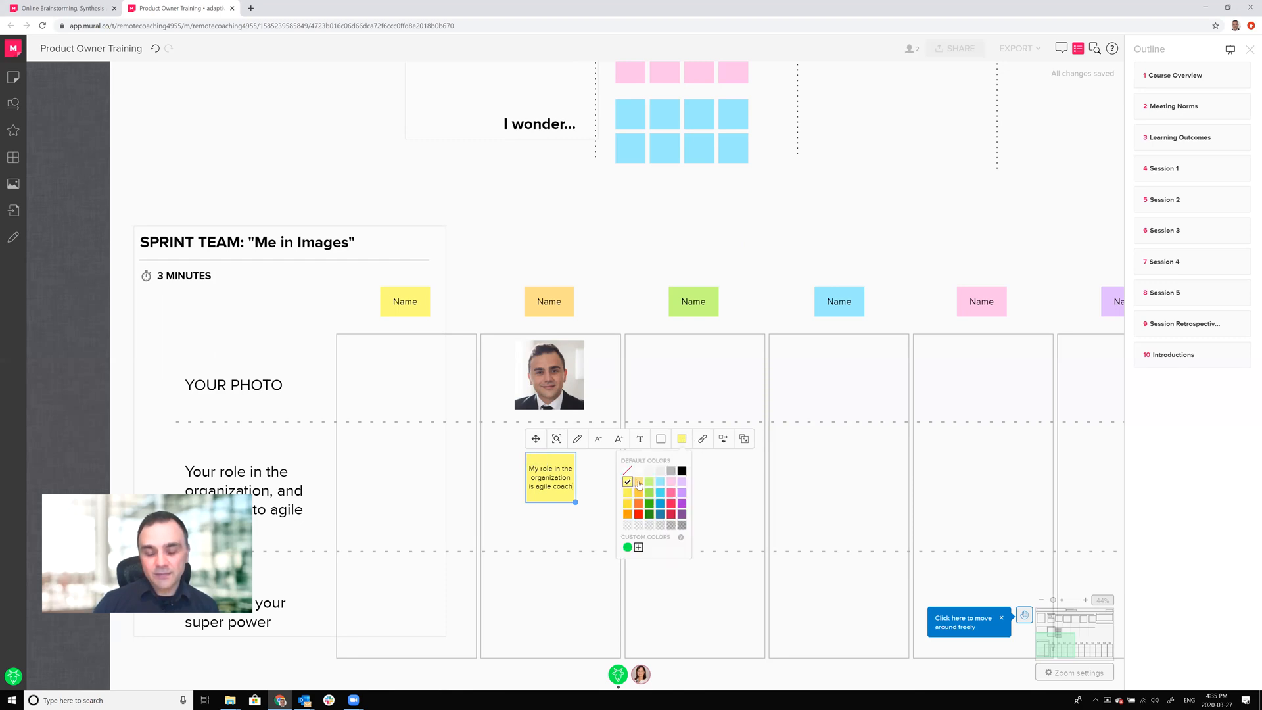
left_click(592, 505)
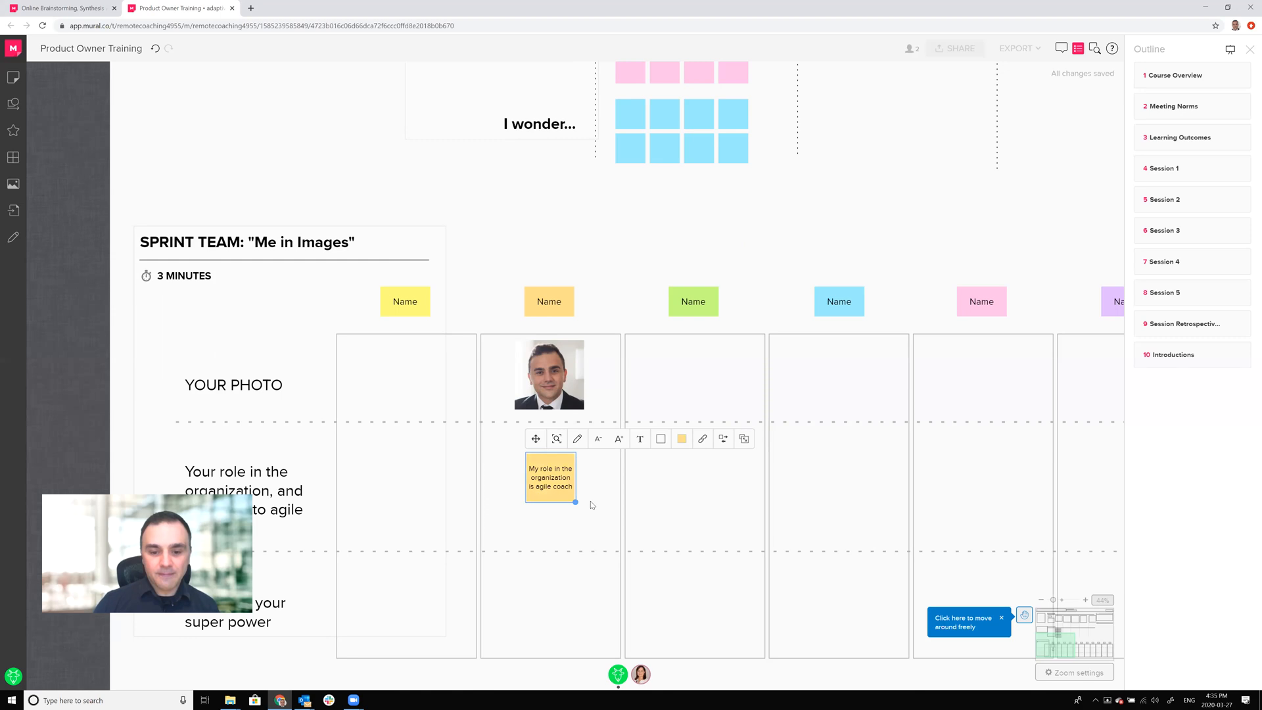
left_click(614, 470)
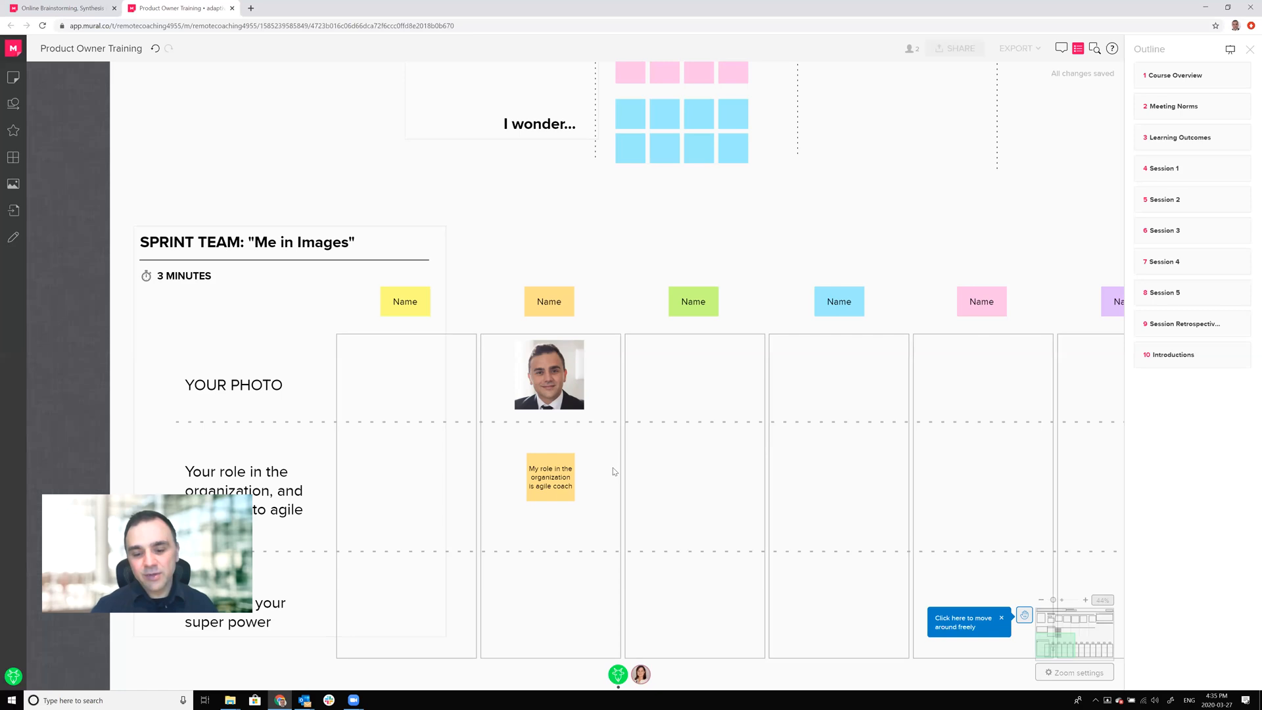
mouse_move(679, 611)
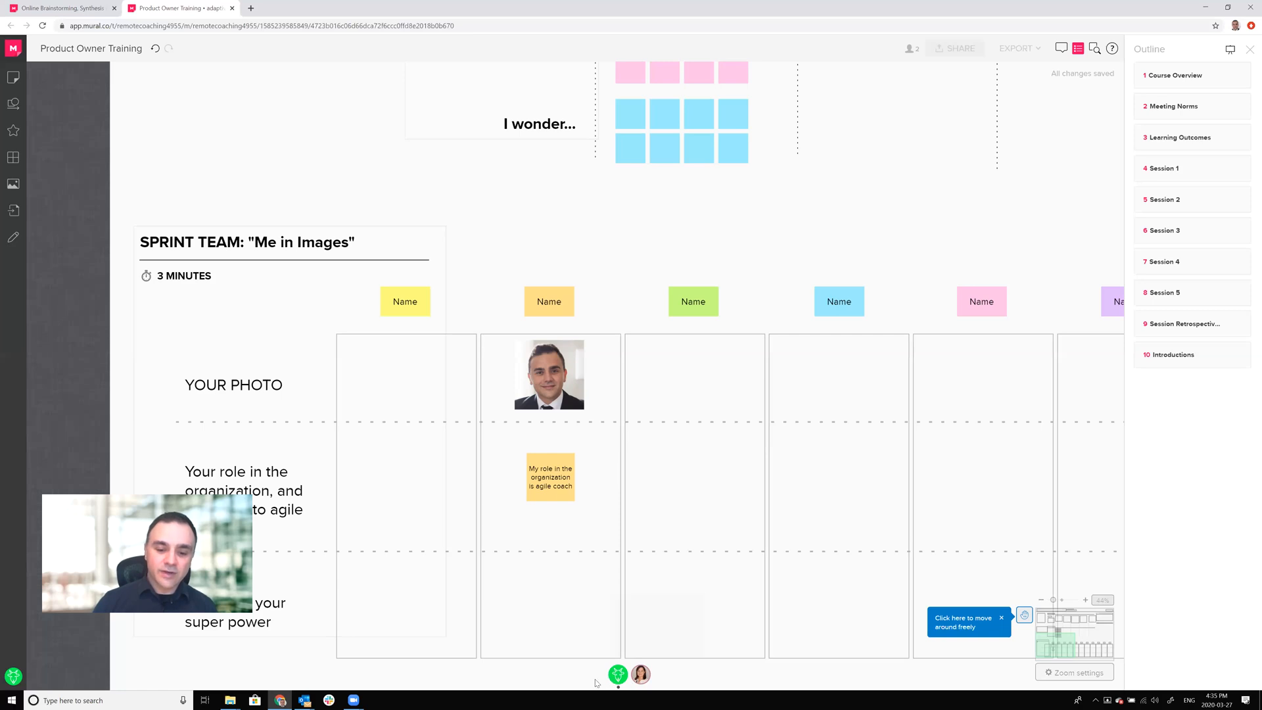
left_click(618, 675)
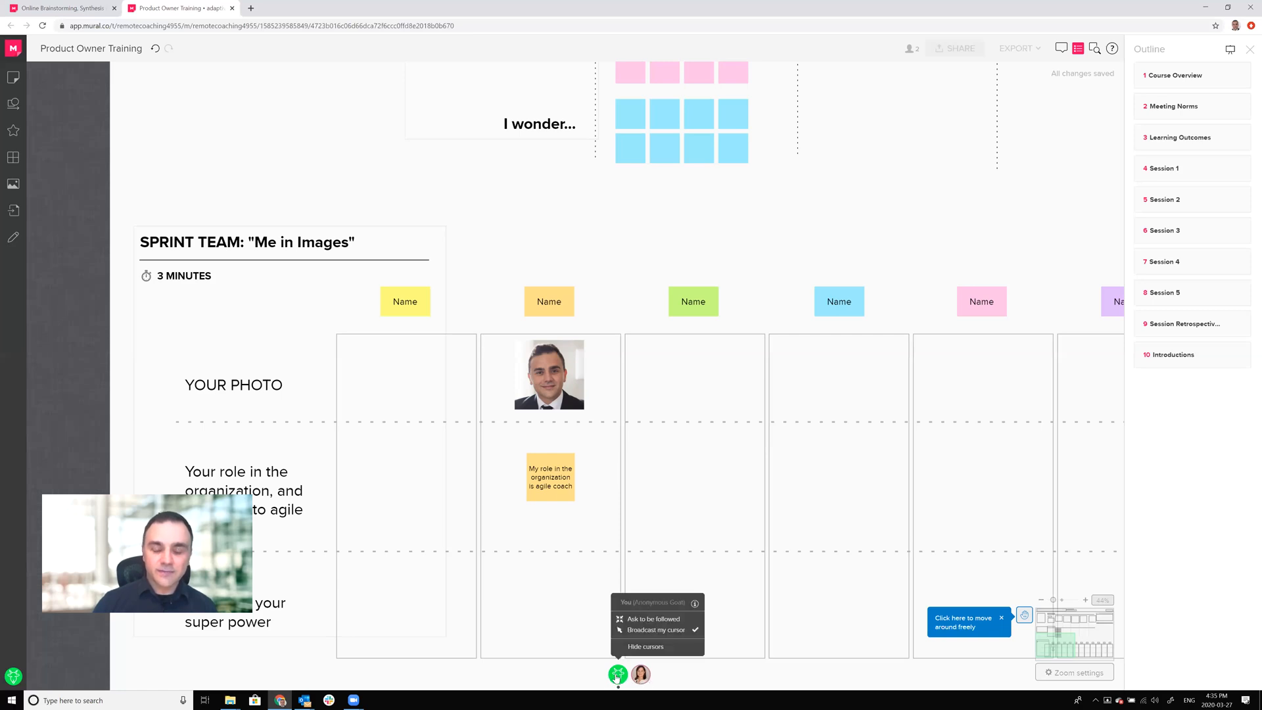
left_click(640, 674)
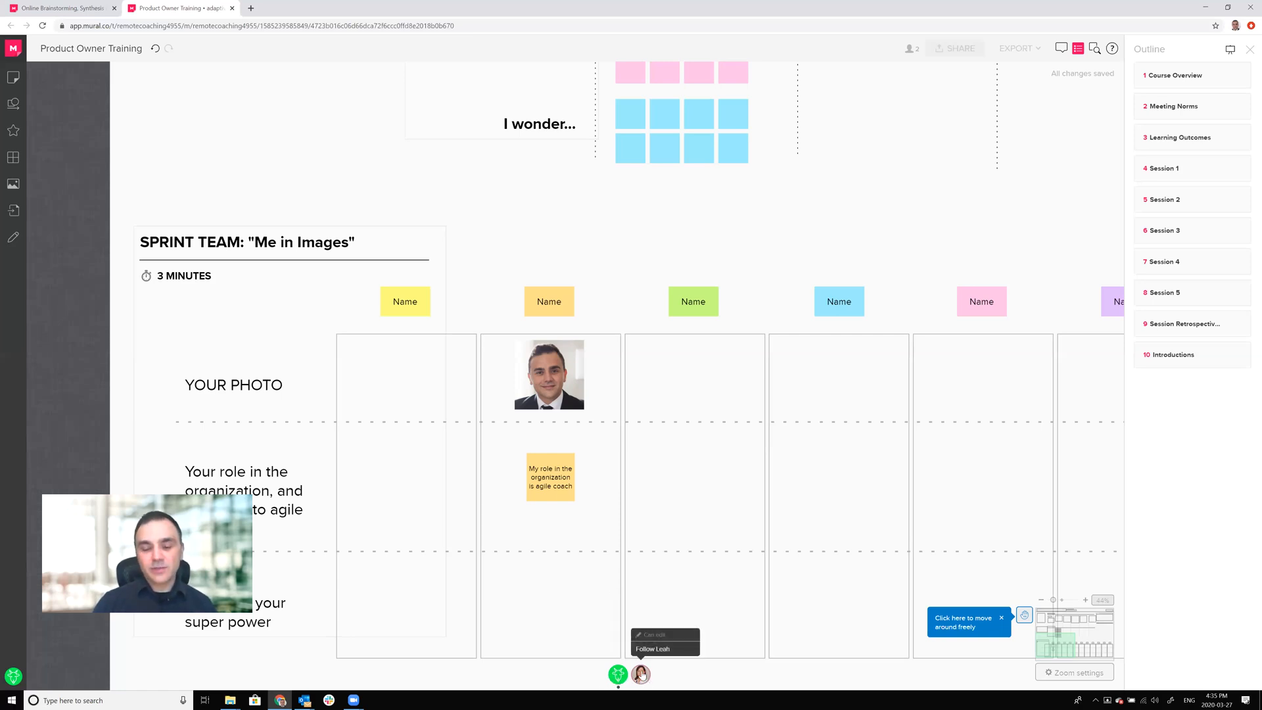